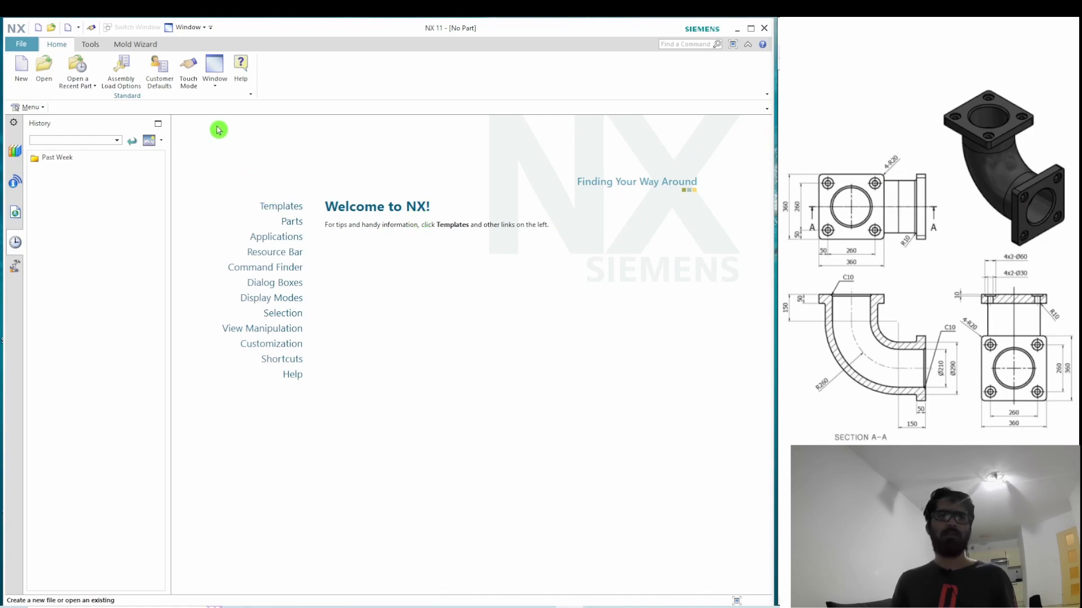
- Create a new millimetre Model part named pipe.prt
{"action": "left_click", "coordinate": [20, 68]}
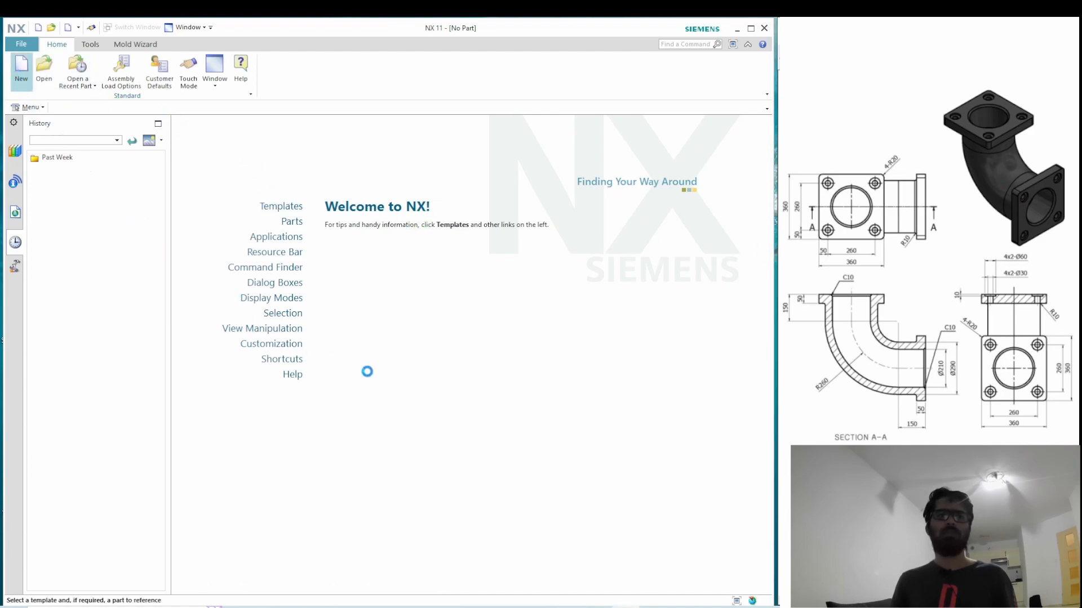
{"action": "left_click", "coordinate": [20, 65]}
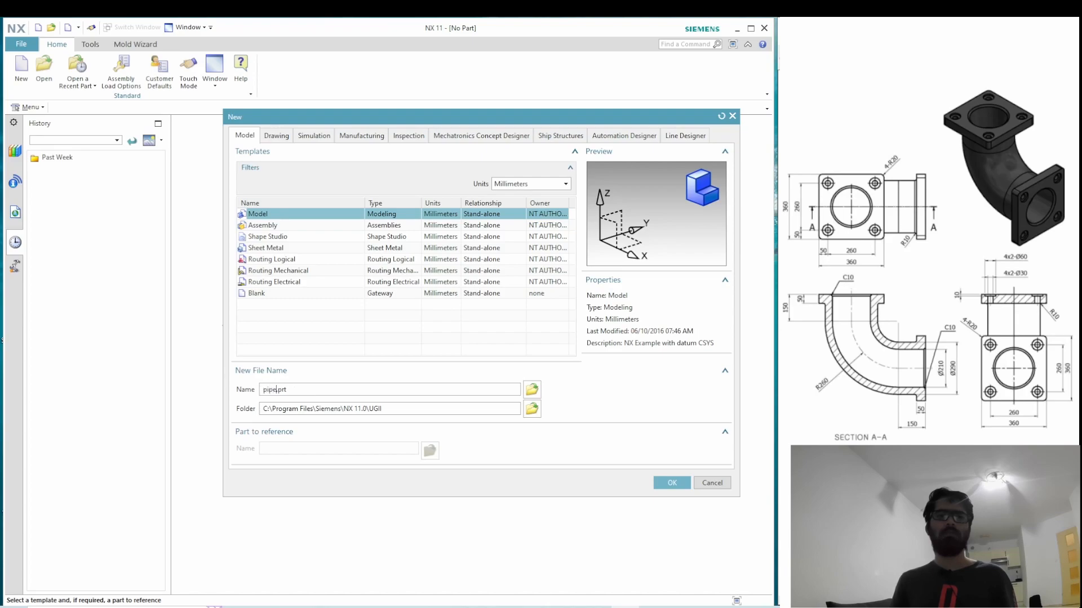
{"action": "mouse_move", "coordinate": [188, 400]}
{"action": "type", "text": "E"}
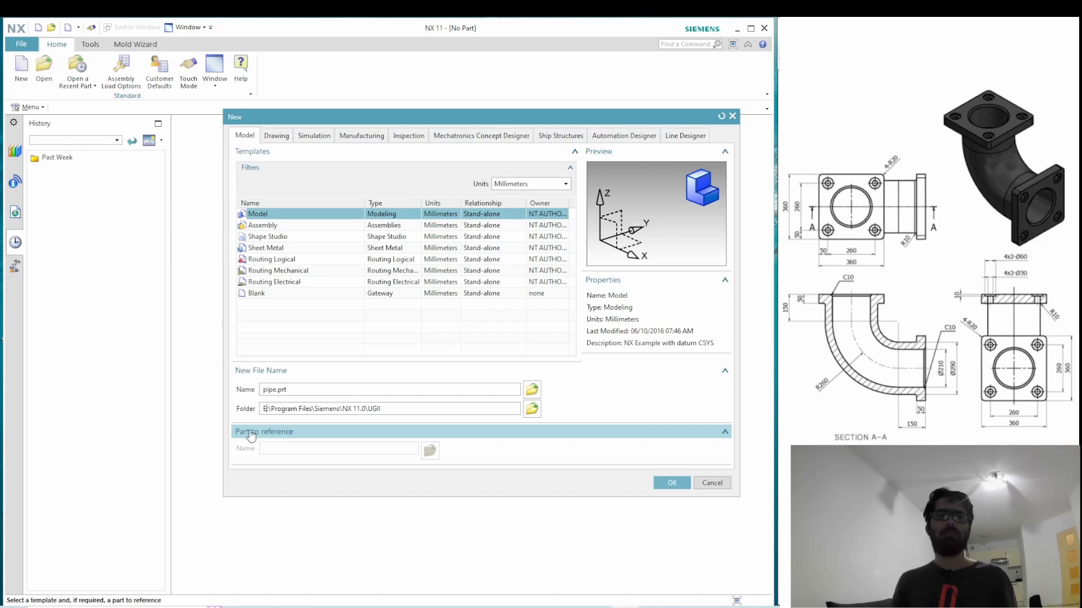
{"action": "left_click", "coordinate": [672, 482]}
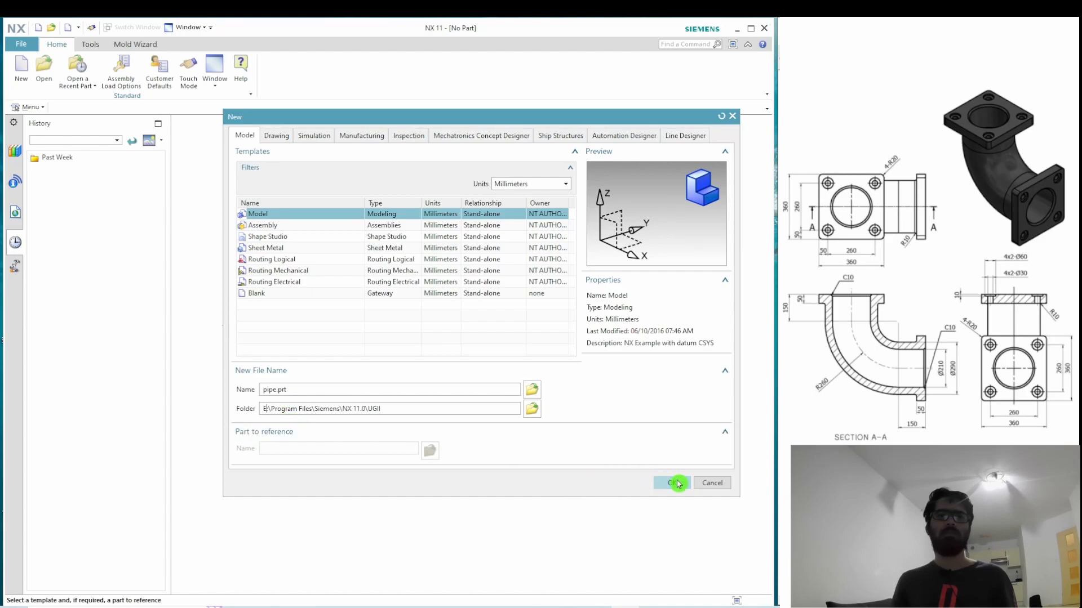
{"action": "left_click", "coordinate": [670, 482]}
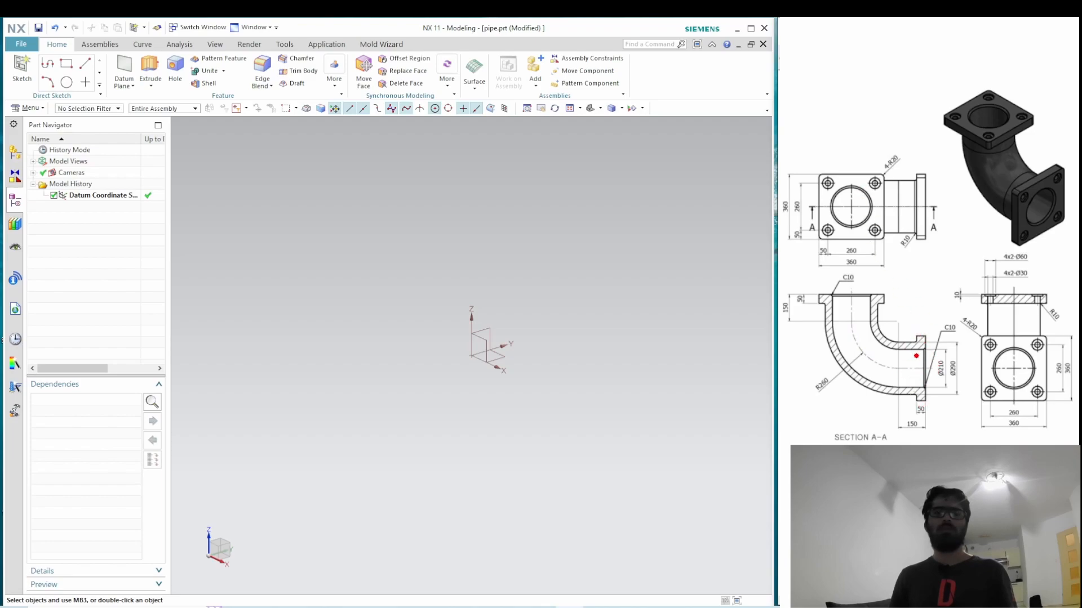
{"action": "mouse_move", "coordinate": [600, 306]}
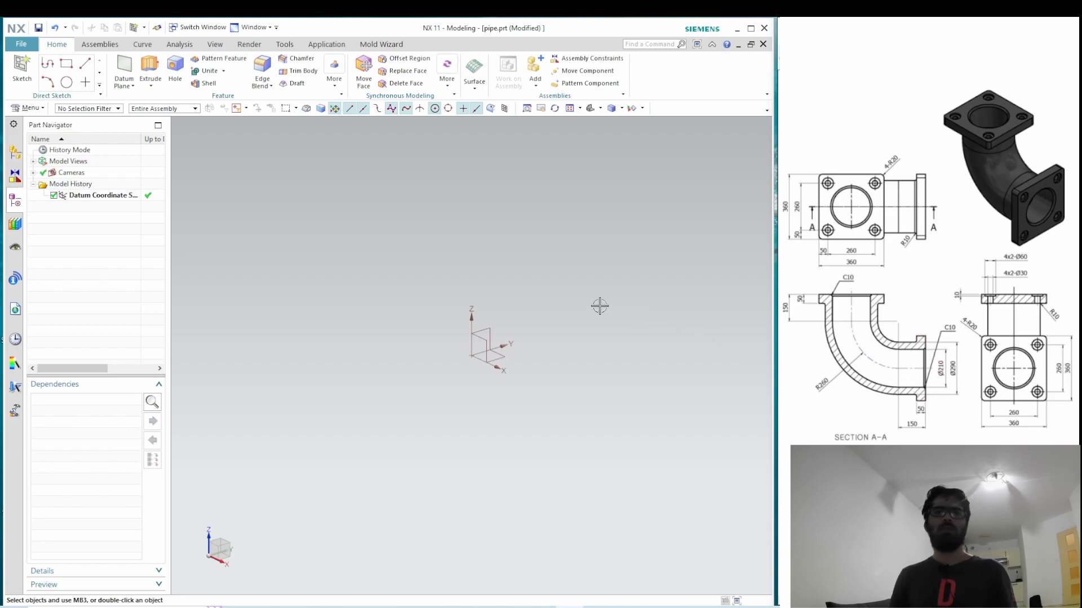
- Sketch on the XZ plane a vertical and horizontal line joined by a filleted corner arc
{"action": "left_click", "coordinate": [22, 66]}
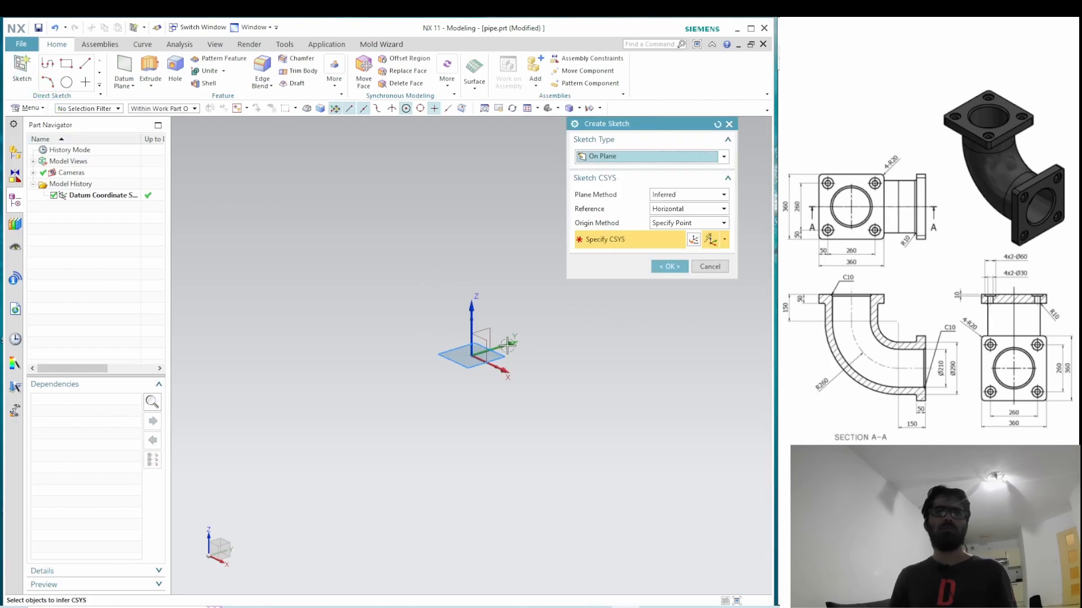
{"action": "left_click", "coordinate": [504, 342]}
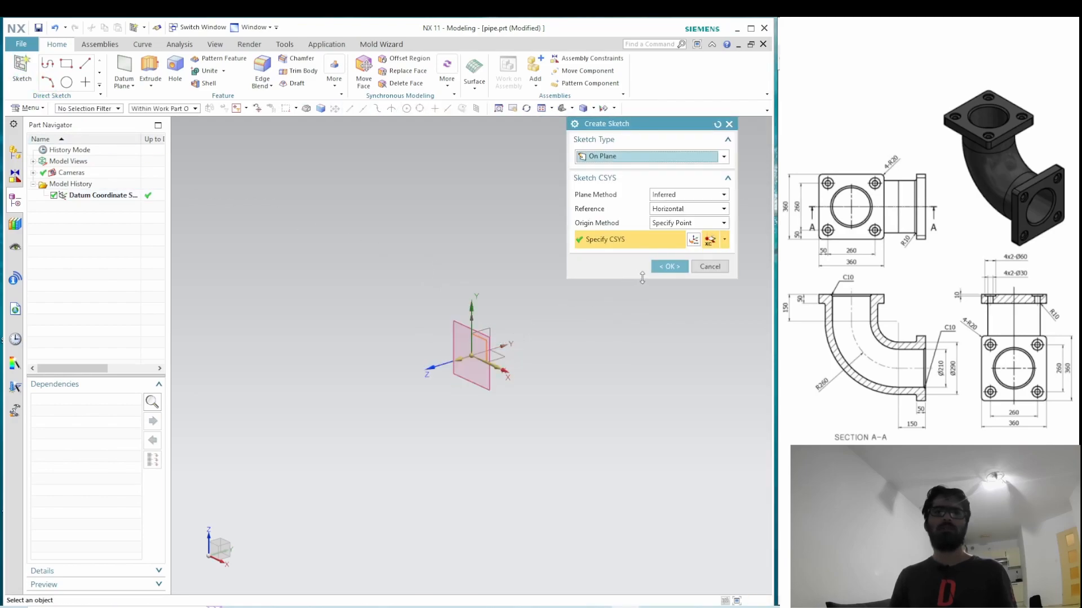
{"action": "left_click", "coordinate": [669, 266]}
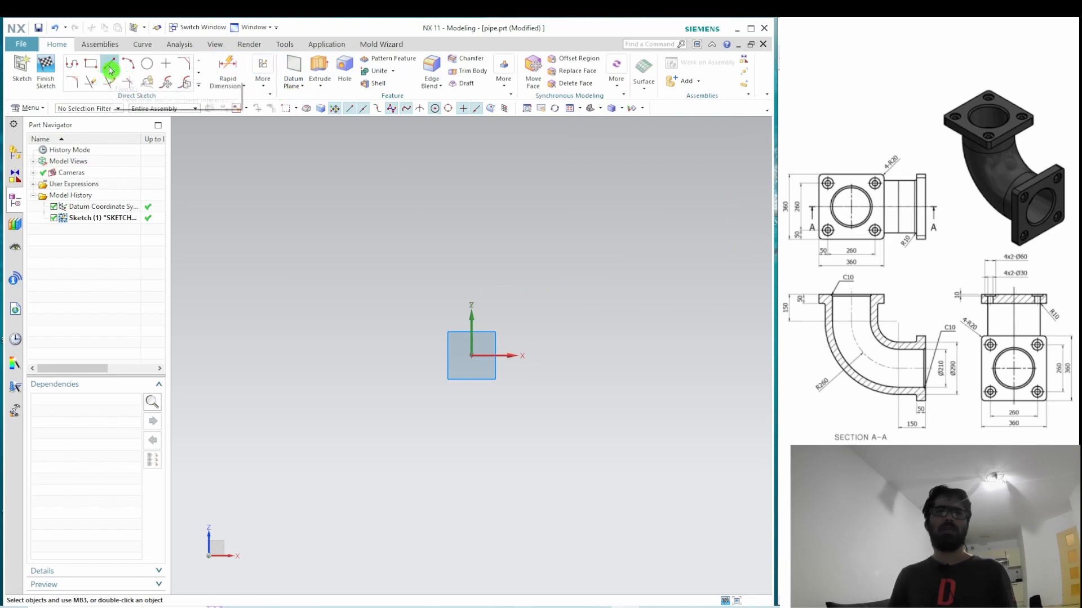
{"action": "left_click", "coordinate": [110, 64]}
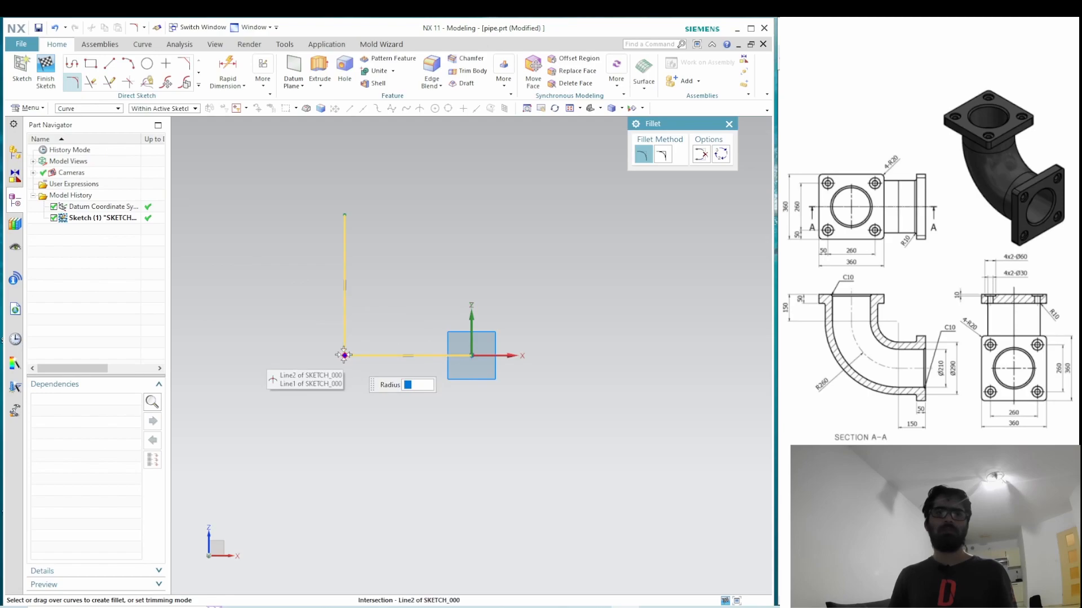
{"action": "left_click", "coordinate": [345, 355]}
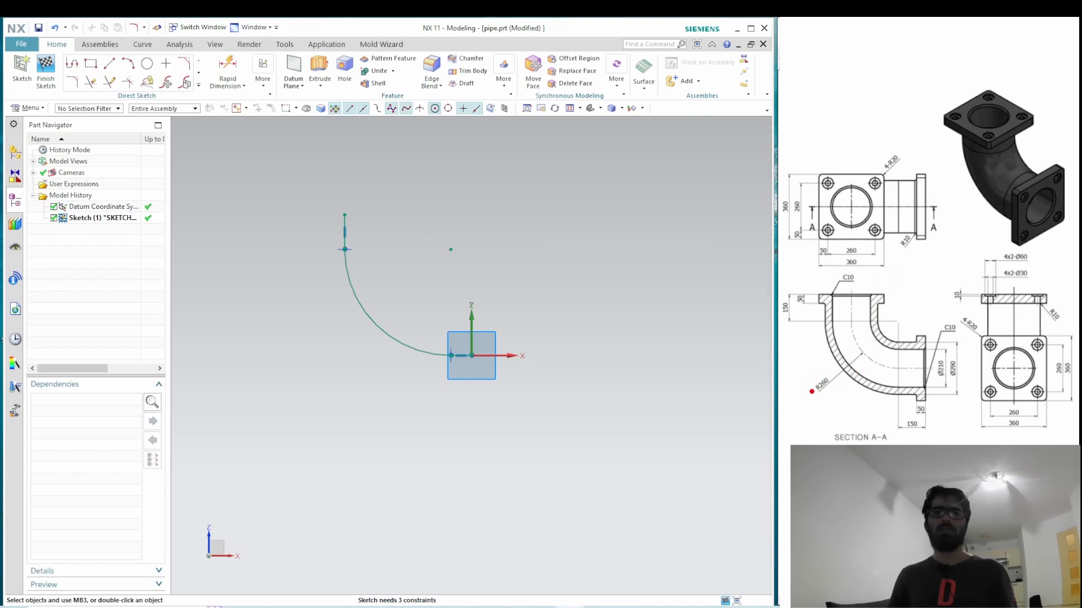
{"action": "mouse_move", "coordinate": [422, 259]}
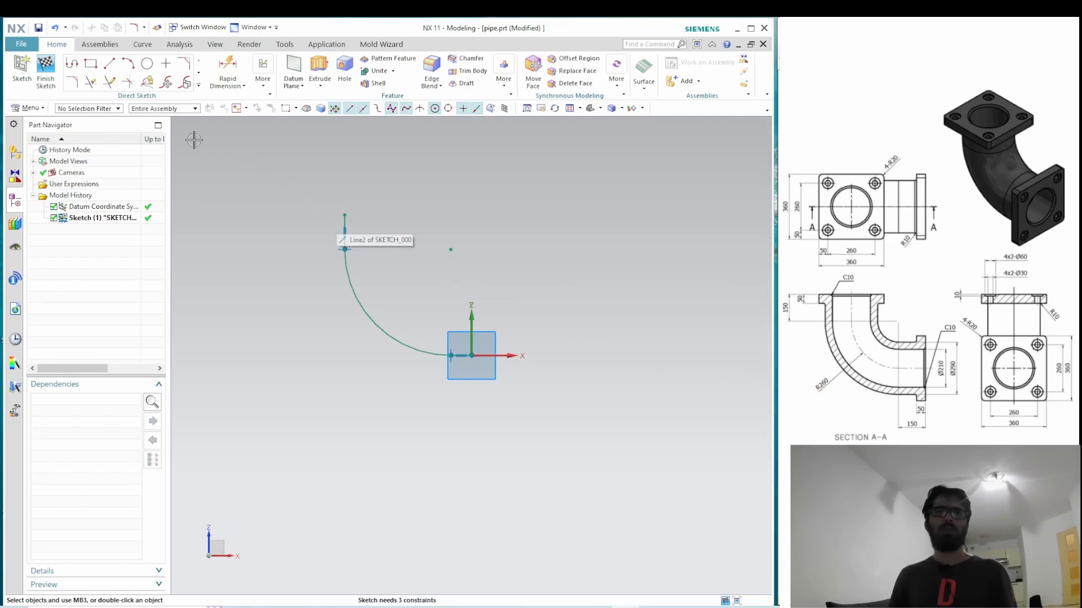
- Dimension the elbow arc radius to 260
{"action": "left_click", "coordinate": [227, 63]}
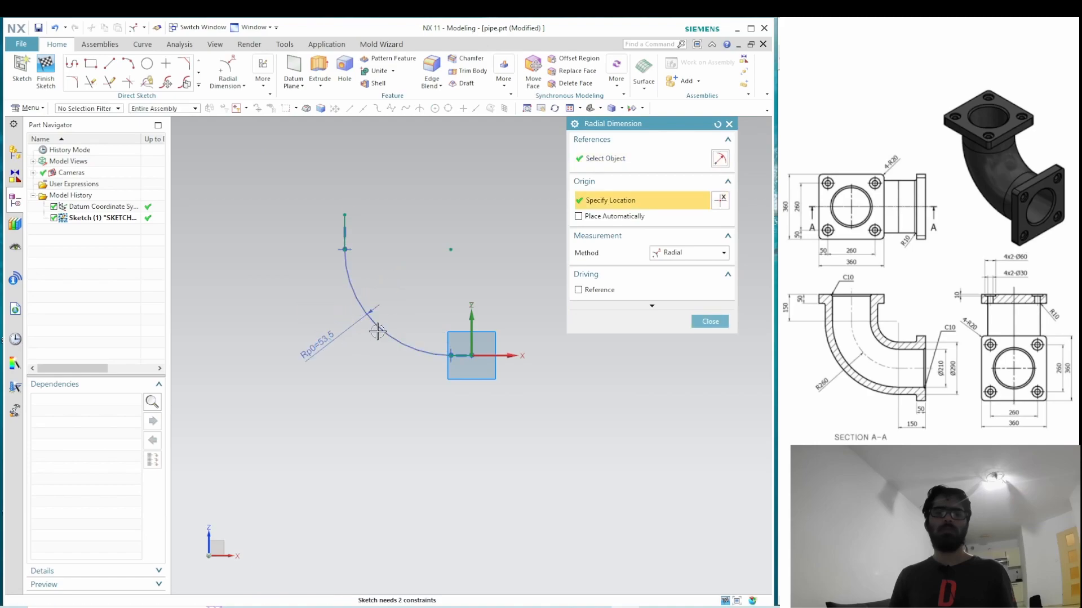
{"action": "left_click", "coordinate": [372, 315]}
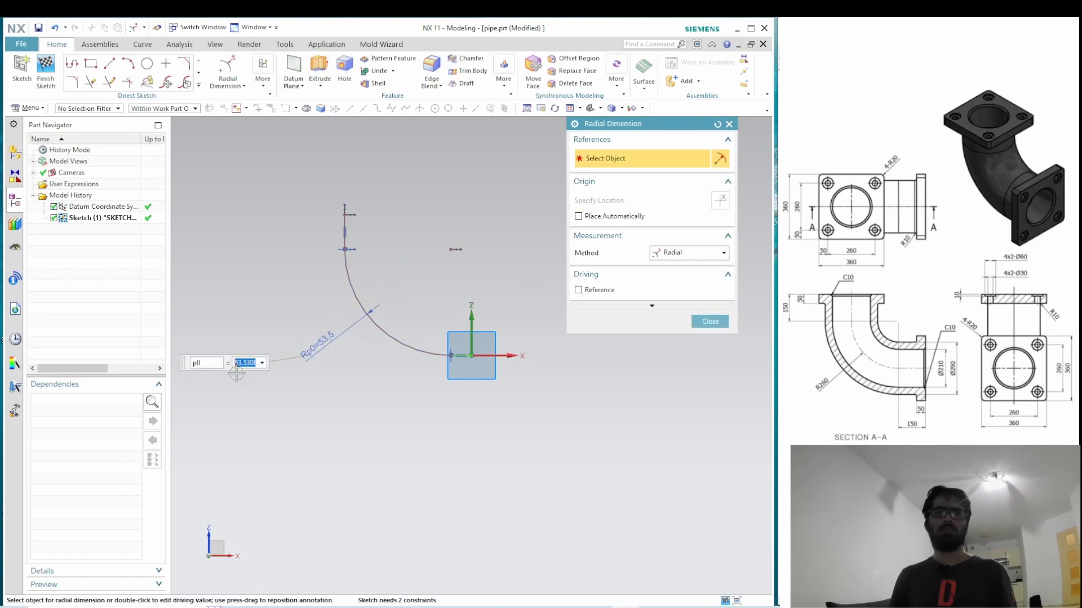
{"action": "type", "text": "26"}
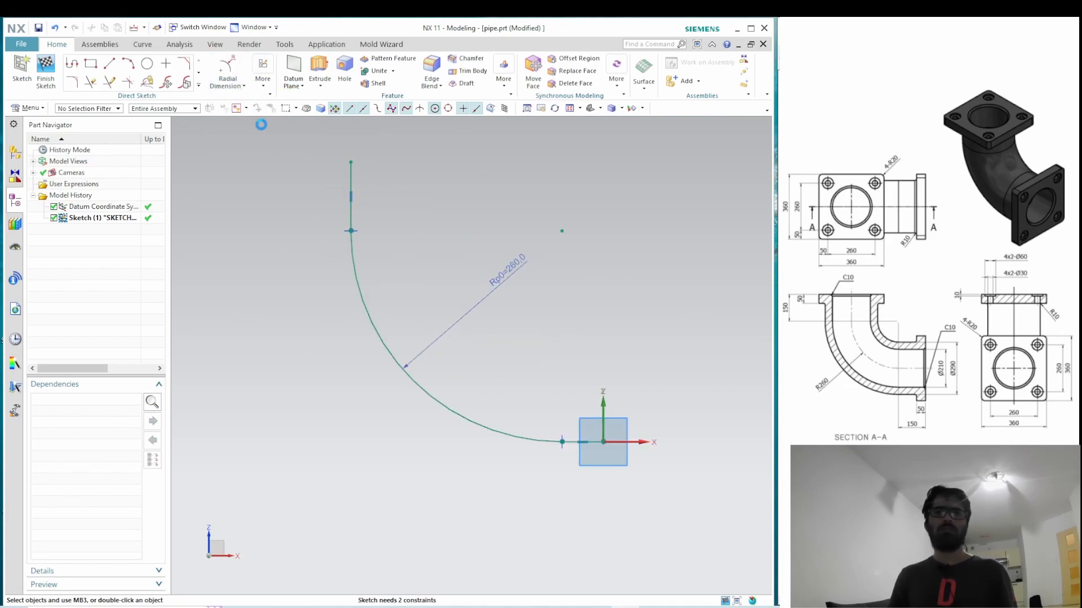
- Dimension the vertical and horizontal legs to 150 each, fully constraining the sketch
{"action": "left_click", "coordinate": [227, 67]}
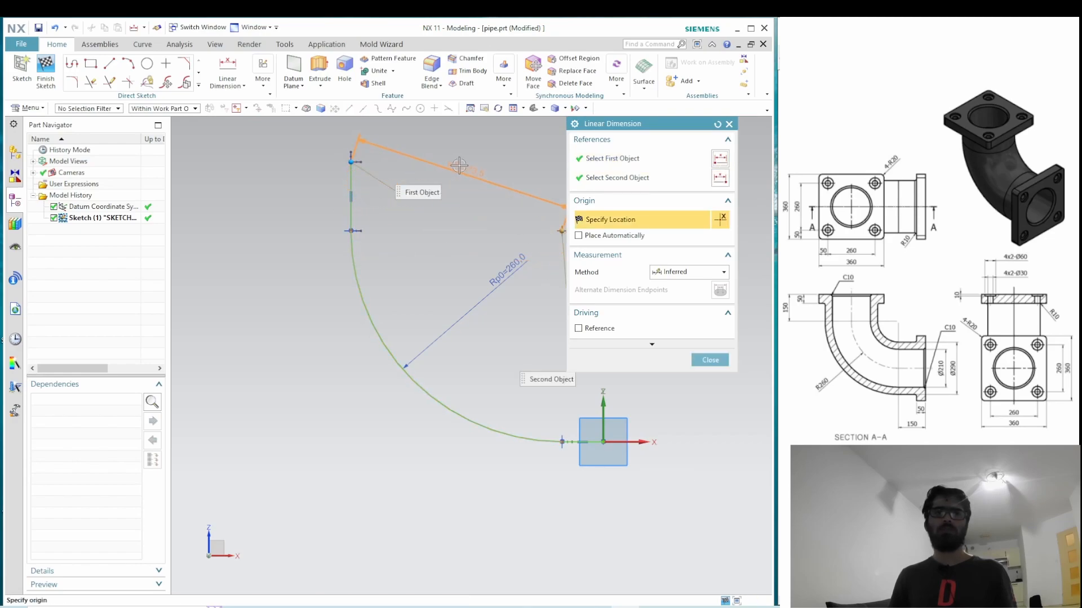
{"action": "left_click", "coordinate": [720, 272]}
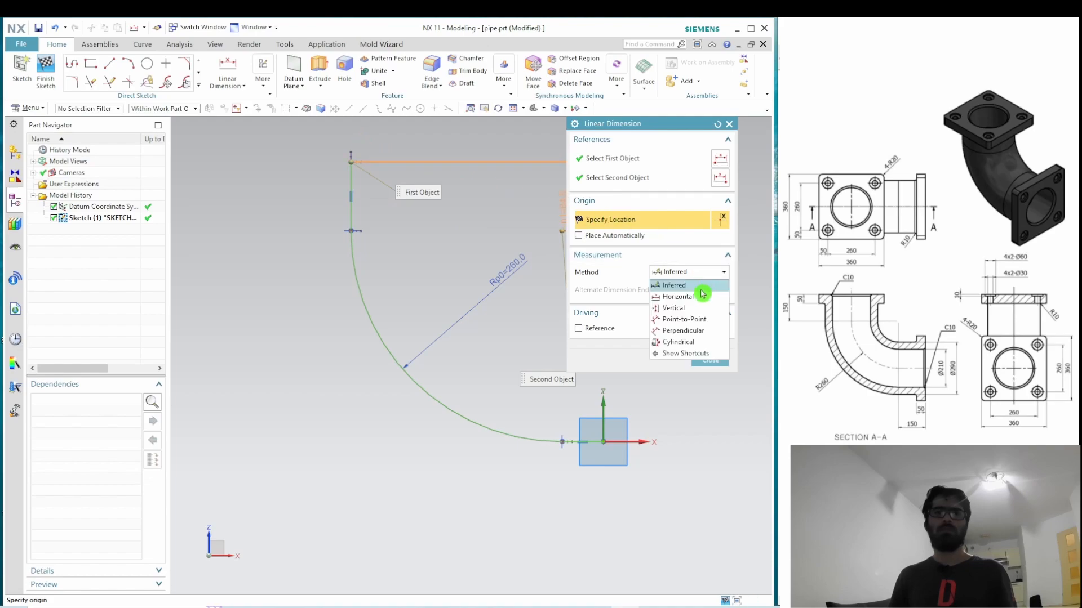
{"action": "left_click", "coordinate": [673, 308]}
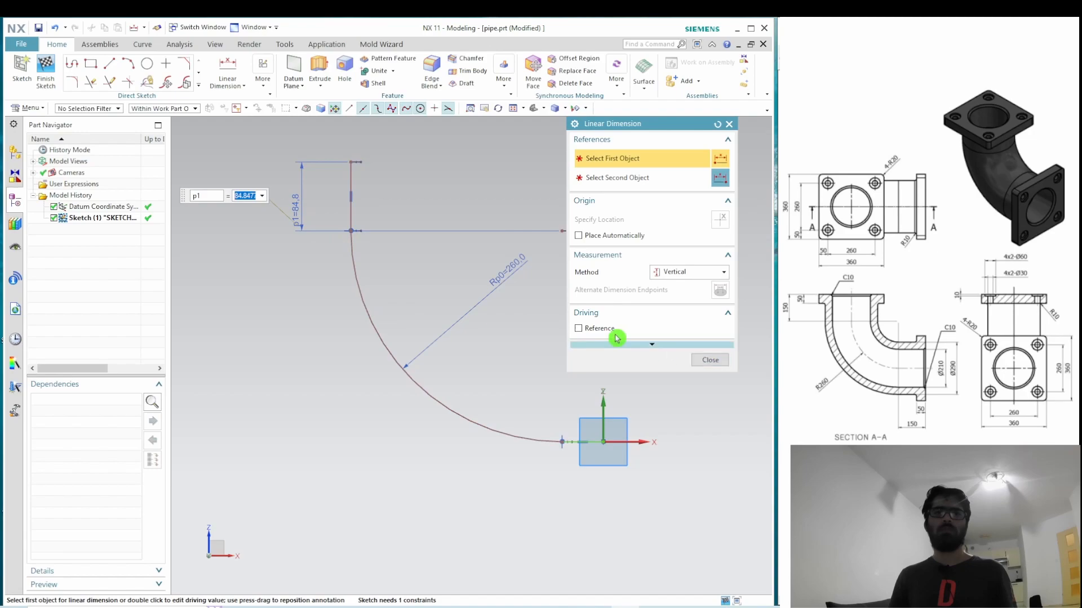
{"action": "type", "text": "1"}
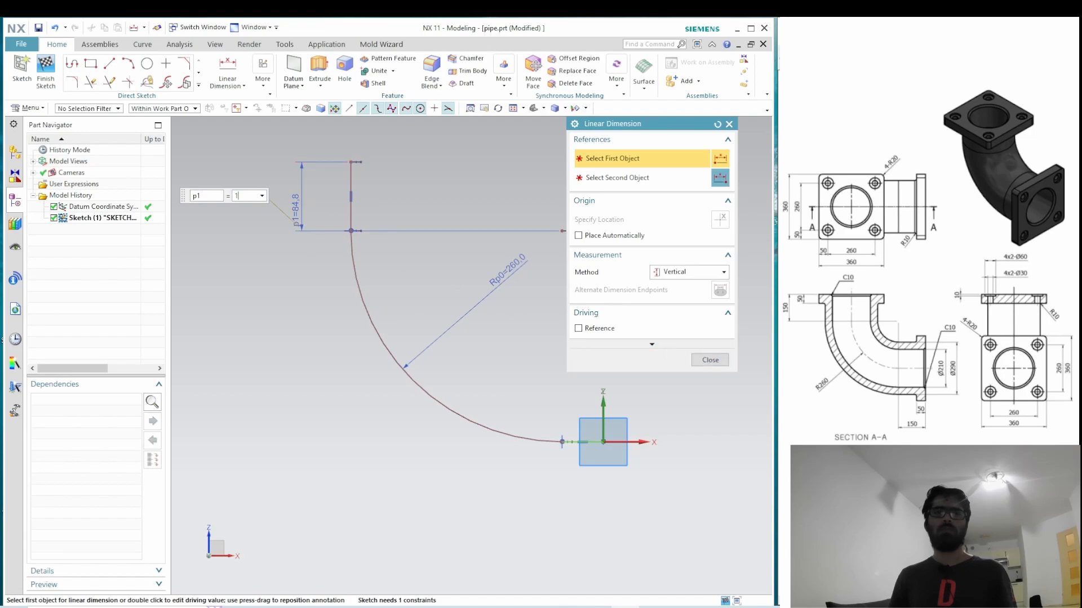
{"action": "type", "text": "150"}
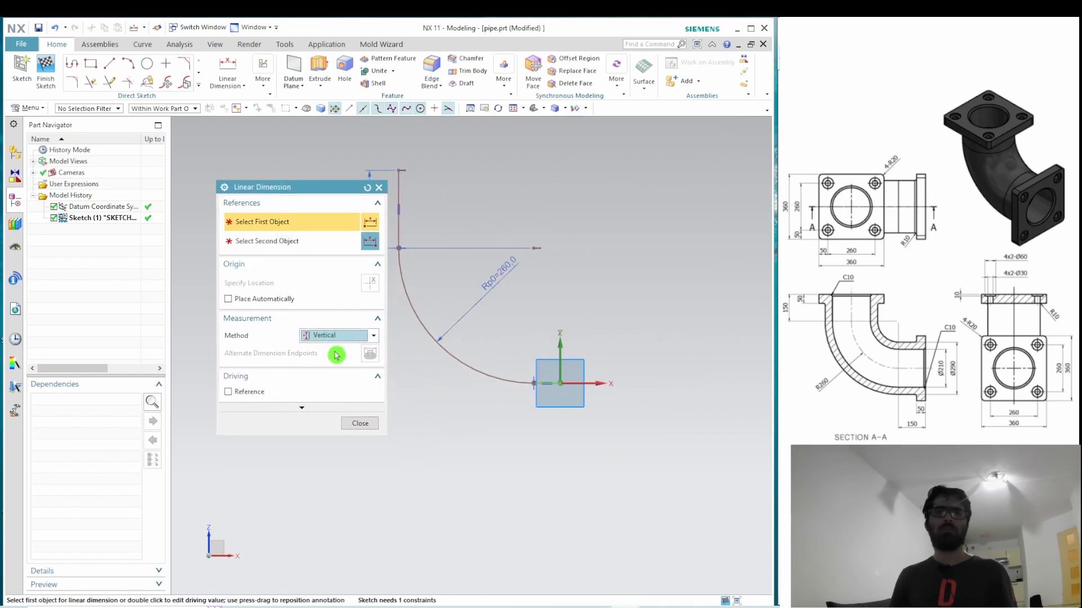
{"action": "left_click", "coordinate": [338, 336]}
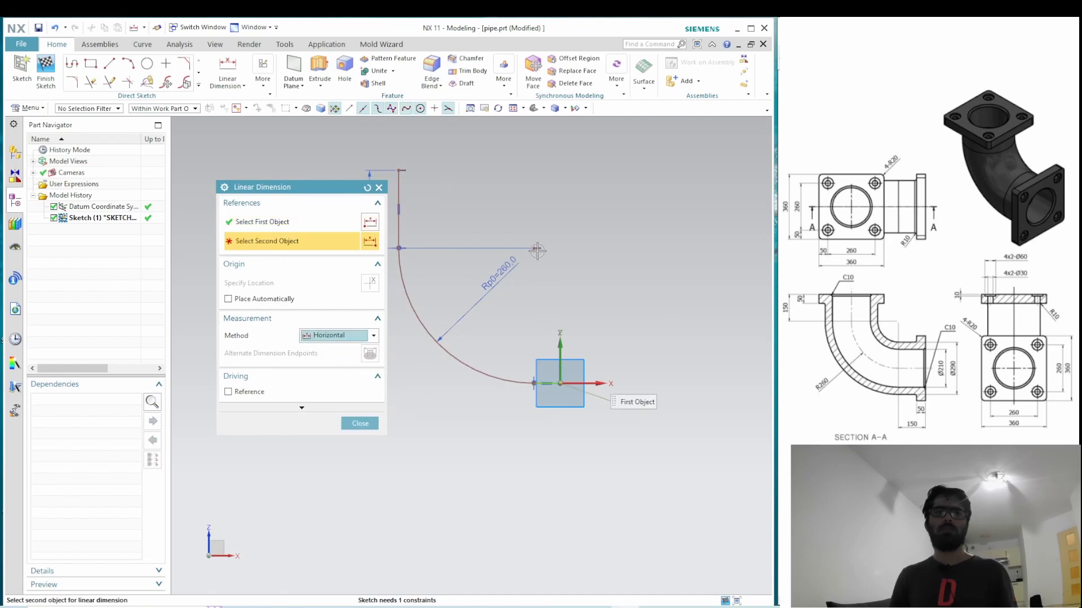
{"action": "left_click", "coordinate": [538, 251]}
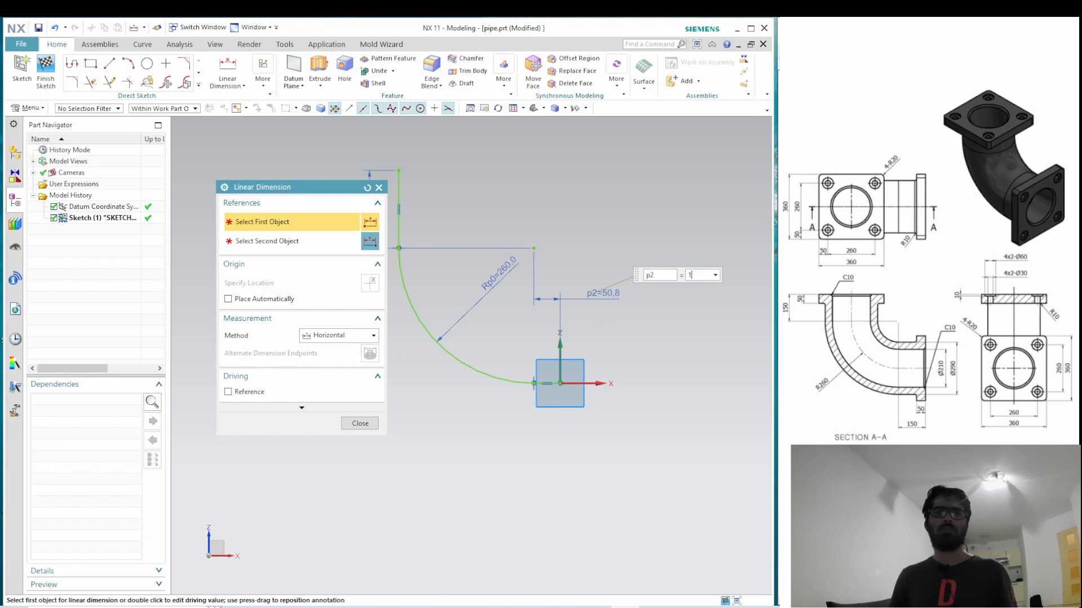
{"action": "type", "text": "150"}
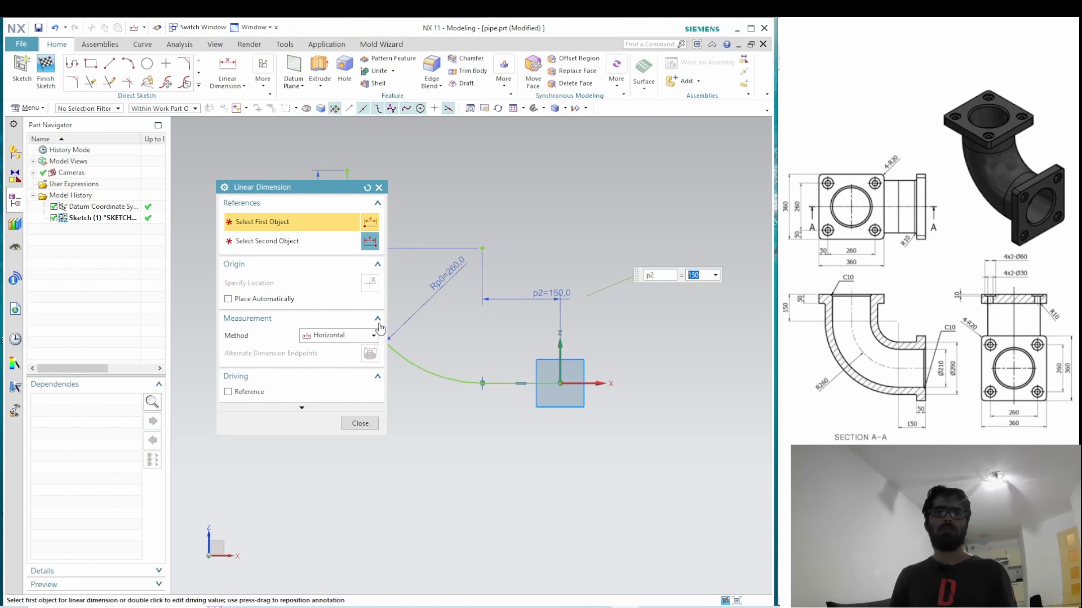
{"action": "left_click", "coordinate": [359, 422]}
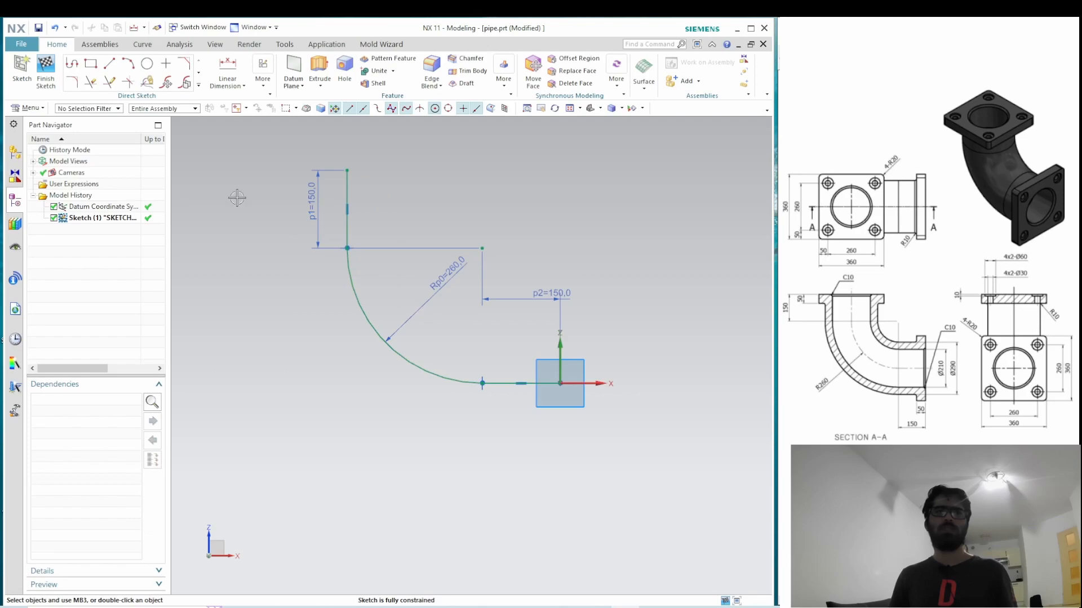
{"action": "mouse_move", "coordinate": [49, 74]}
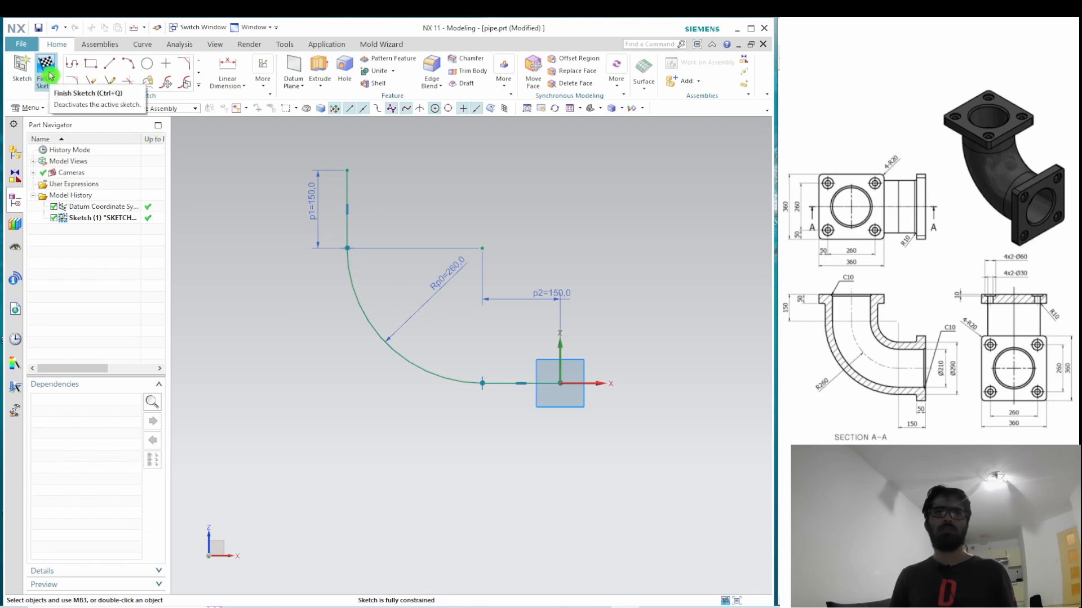
- Sweep a Tube along the centreline with outer diameter 290 and inner diameter 210
{"action": "left_click", "coordinate": [39, 65]}
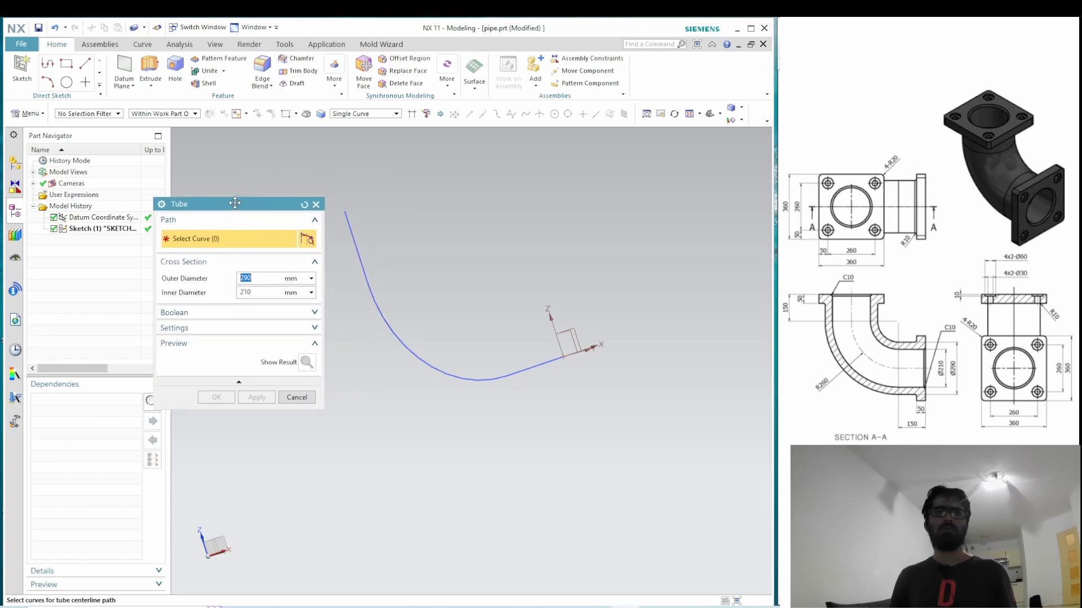
{"action": "left_click", "coordinate": [462, 376]}
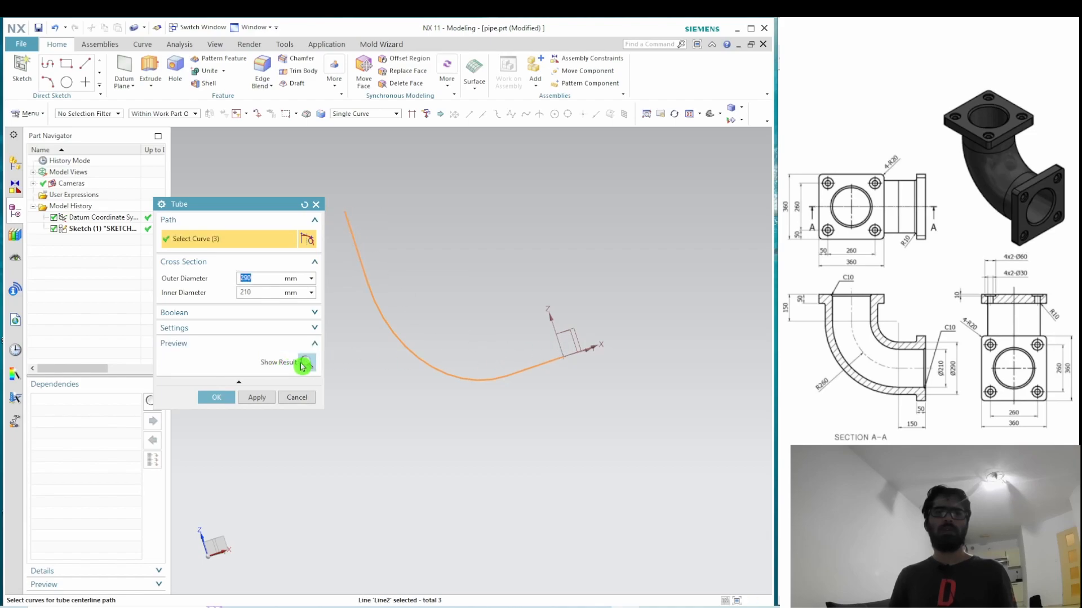
{"action": "left_click", "coordinate": [306, 362]}
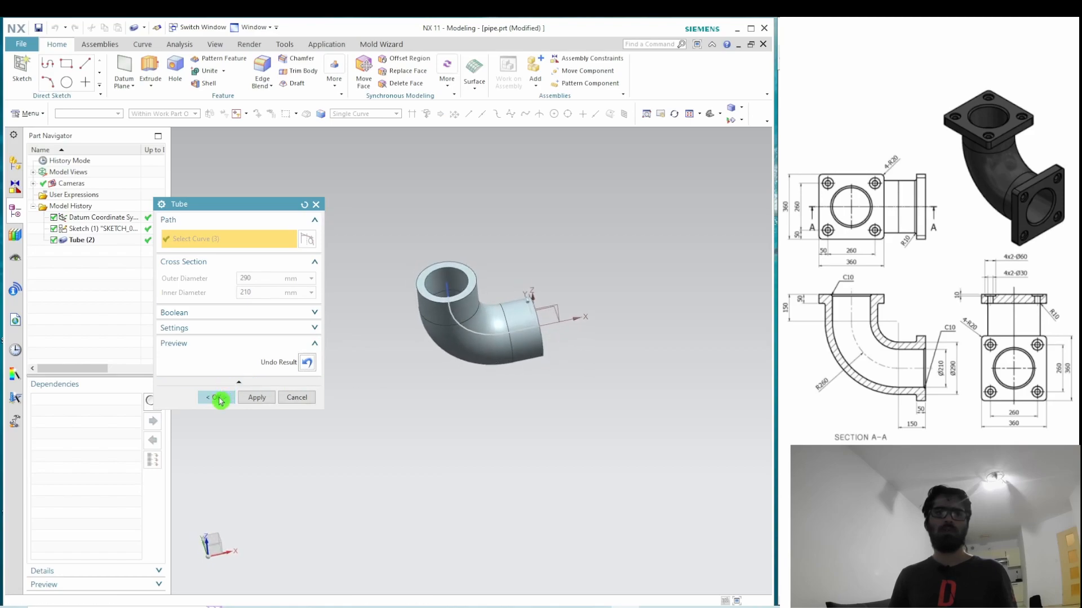
{"action": "left_click", "coordinate": [217, 398]}
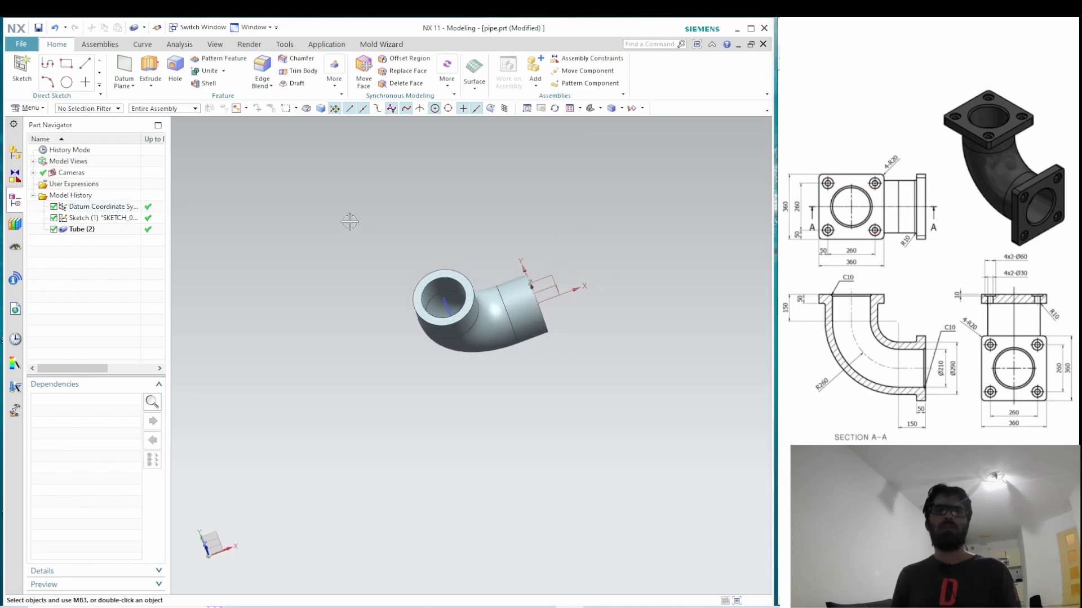
- Sketch a centred 360 by 360 rectangle on the tube's end face
{"action": "left_click", "coordinate": [21, 66]}
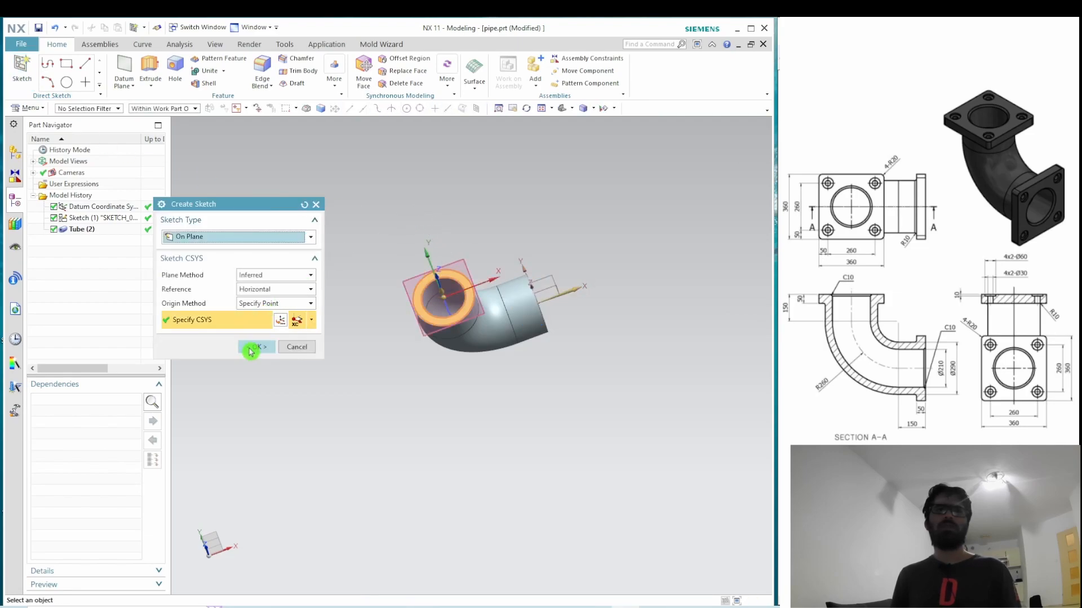
{"action": "left_click", "coordinate": [255, 347]}
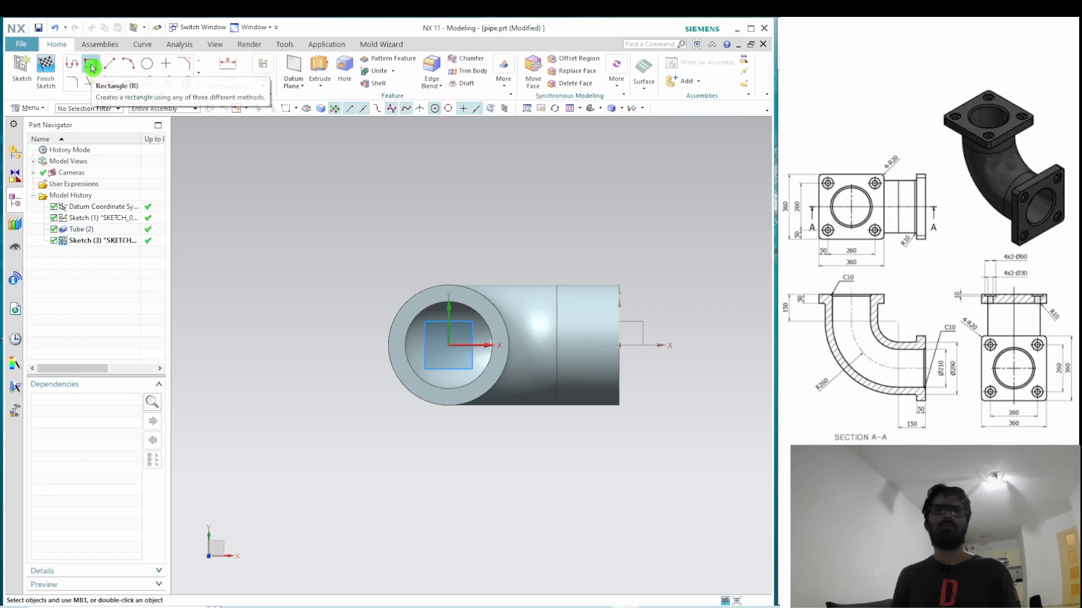
{"action": "left_click", "coordinate": [91, 63]}
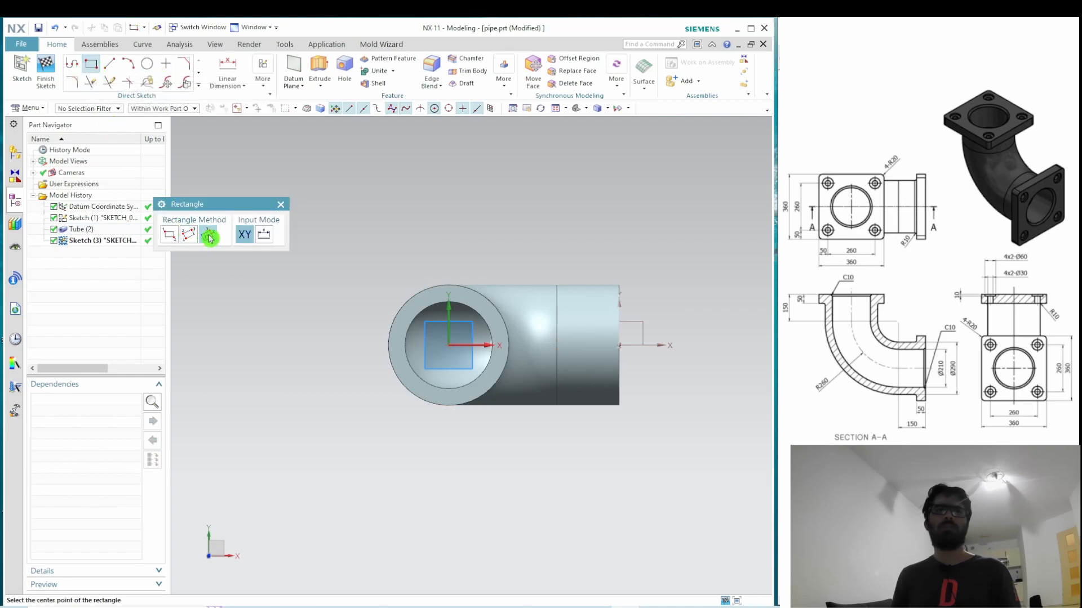
{"action": "mouse_move", "coordinate": [207, 236]}
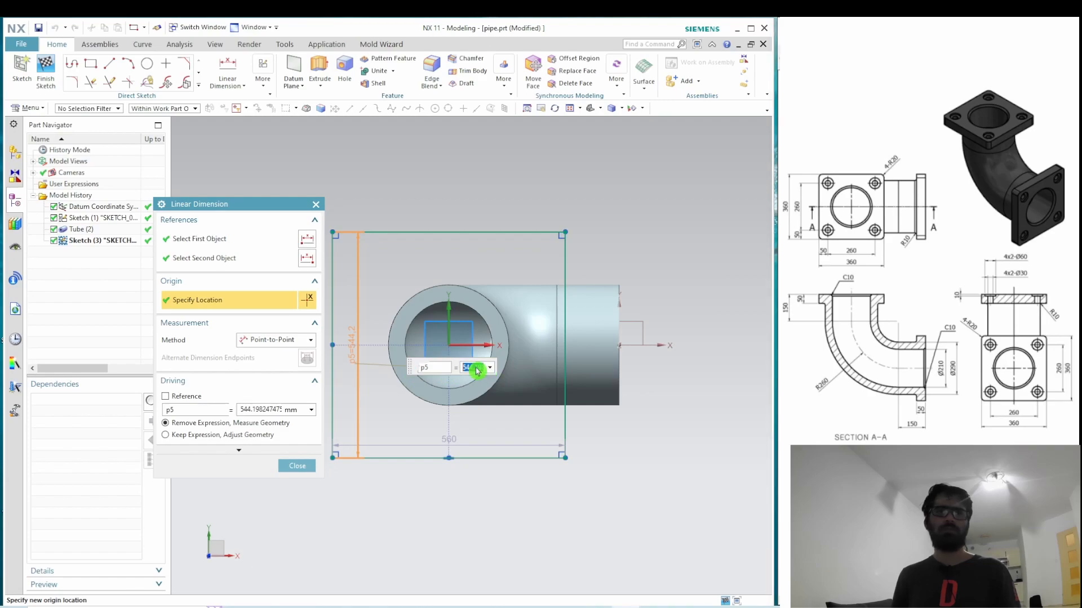
{"action": "type", "text": "360"}
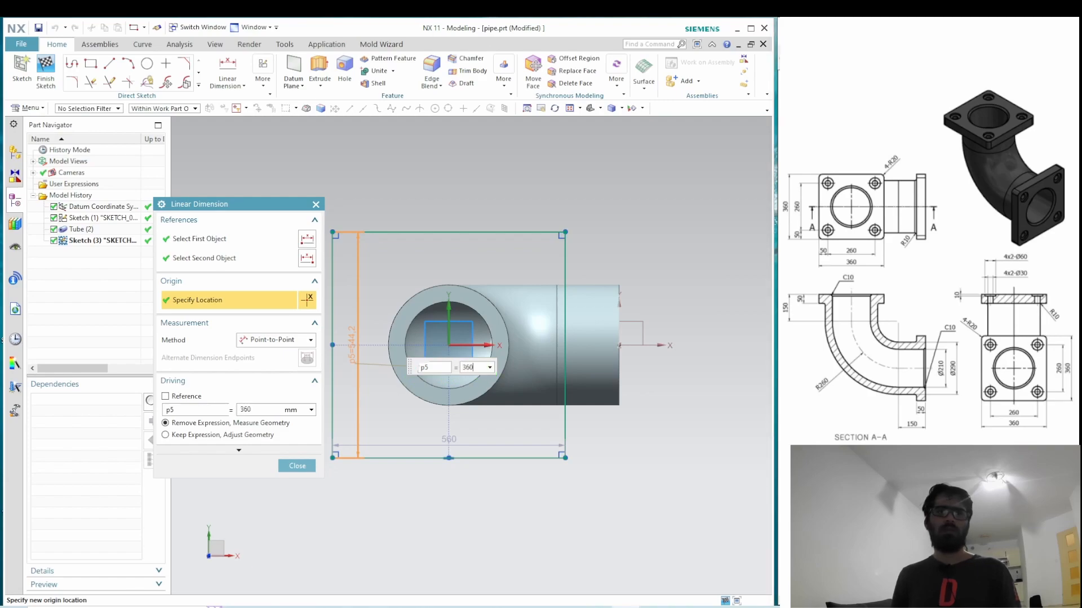
{"action": "left_click", "coordinate": [165, 435]}
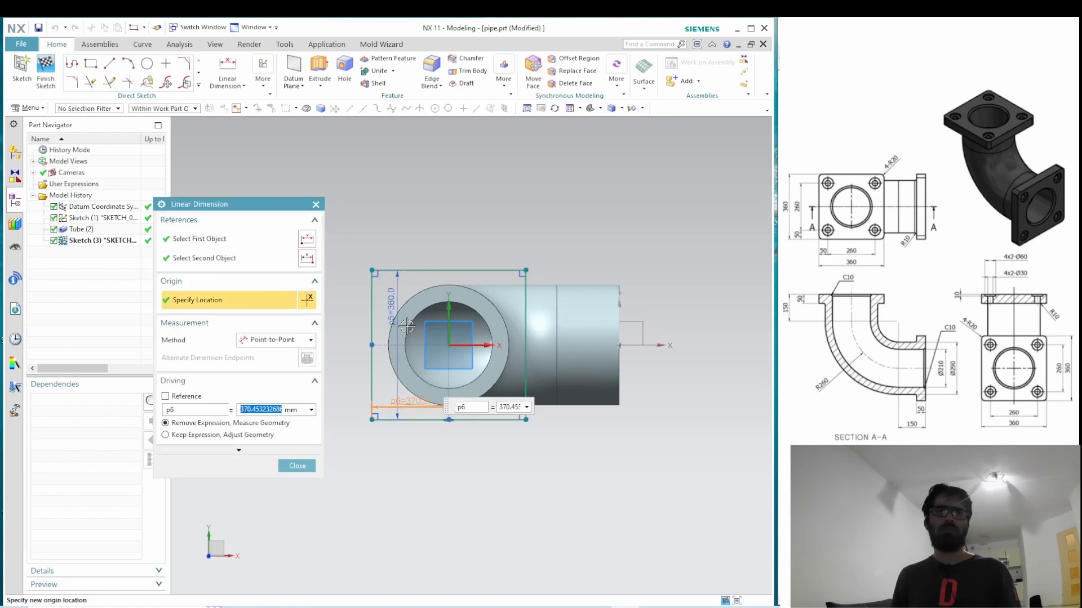
{"action": "type", "text": "3"}
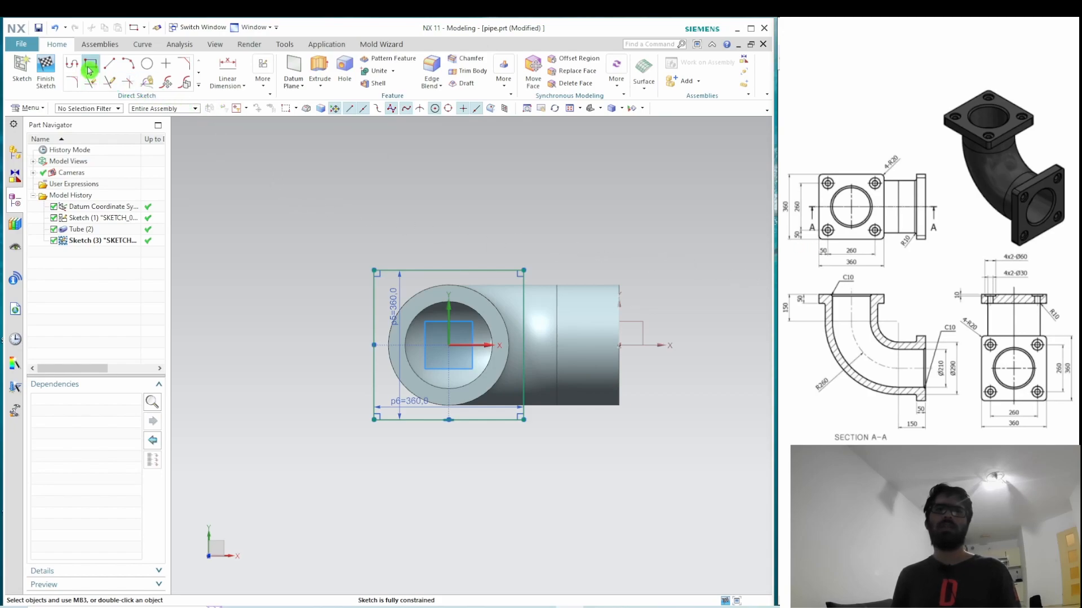
- Place a sketch point 50 from the square's top edge and 50 from its side edge
{"action": "left_click", "coordinate": [90, 63]}
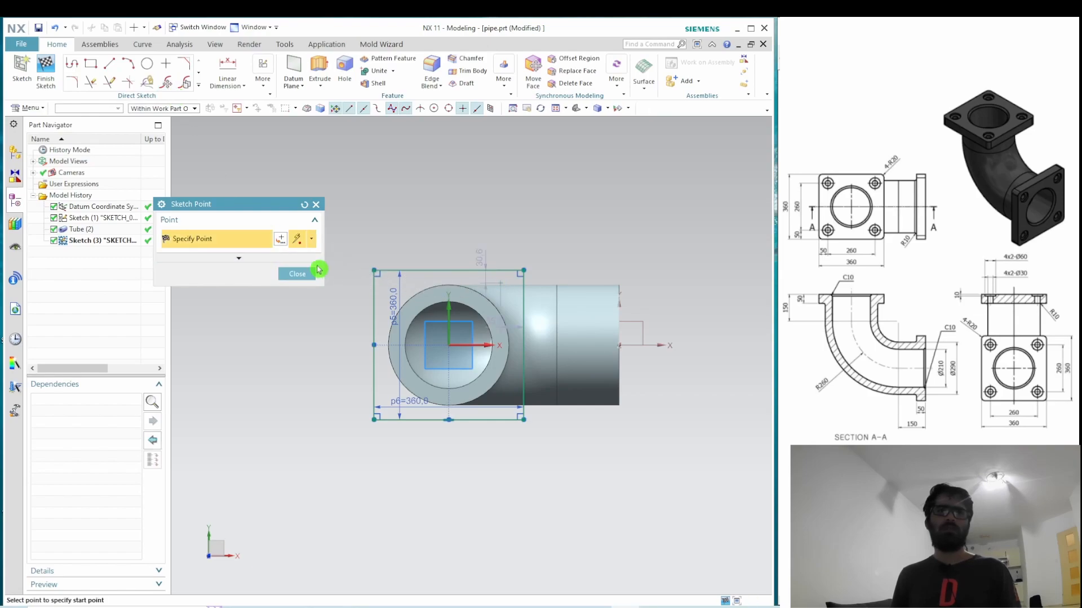
{"action": "mouse_move", "coordinate": [487, 271]}
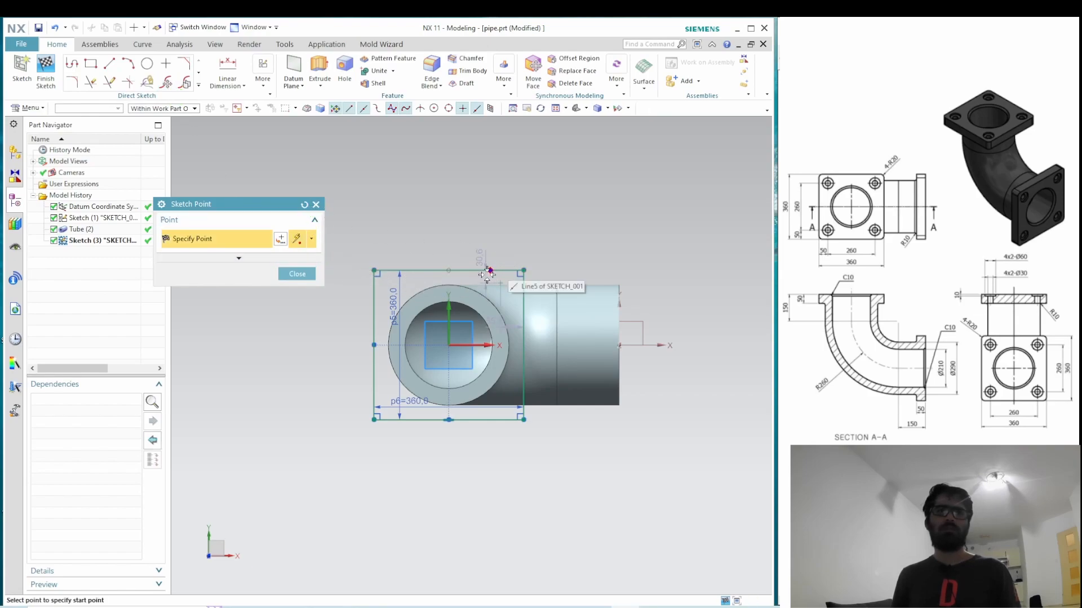
{"action": "left_click", "coordinate": [297, 273]}
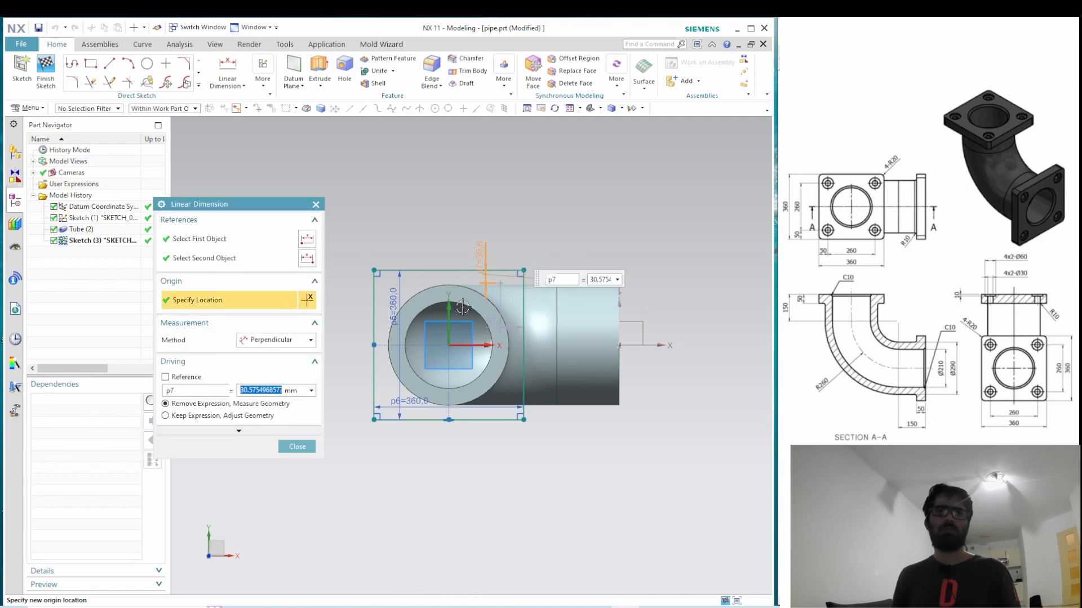
{"action": "left_click", "coordinate": [599, 279]}
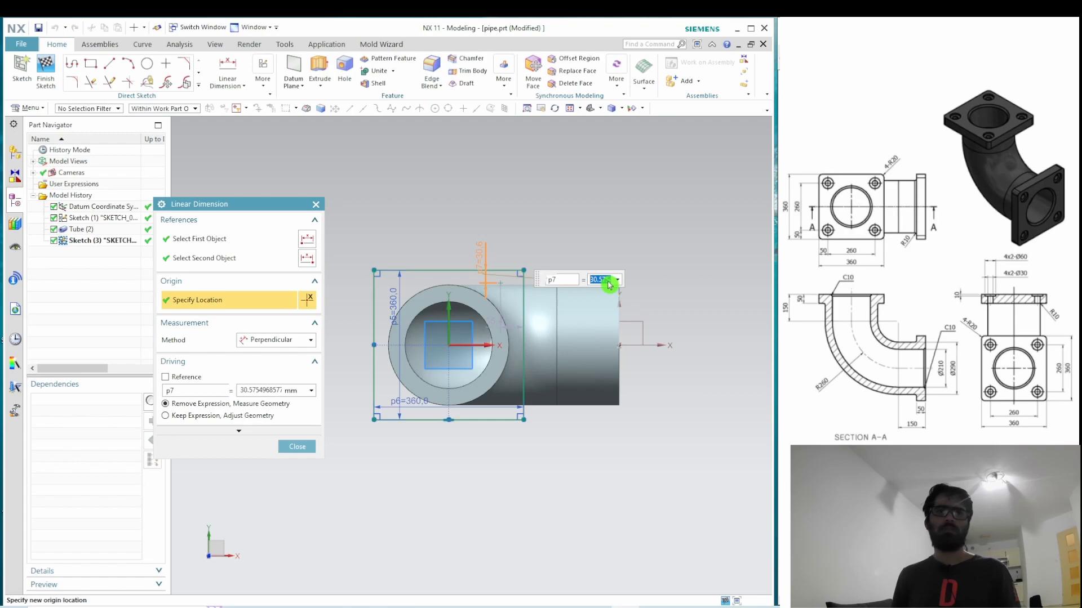
{"action": "type", "text": "50"}
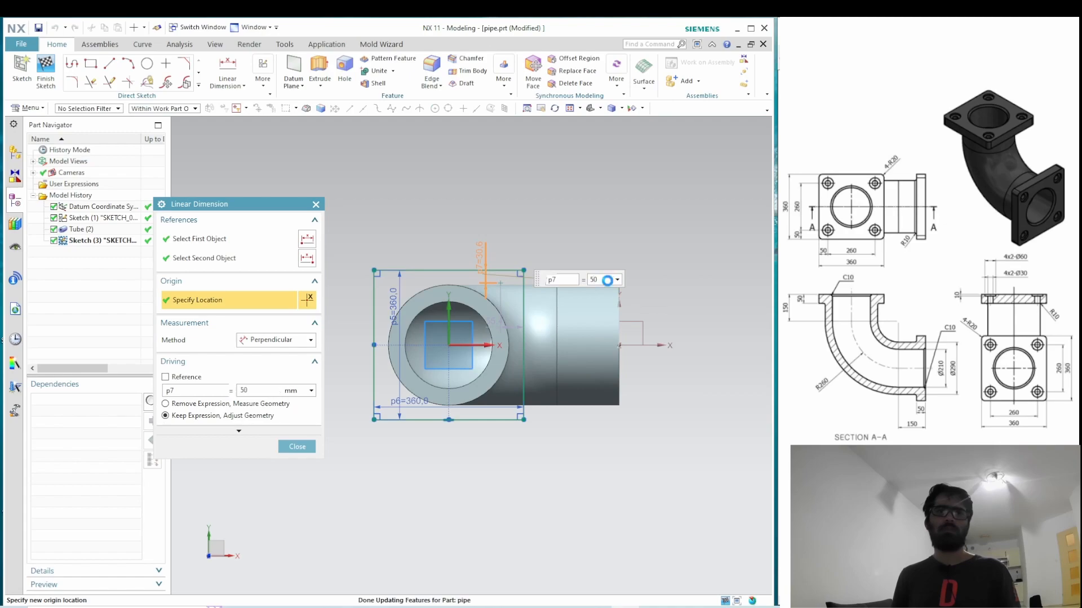
{"action": "left_click", "coordinate": [297, 446]}
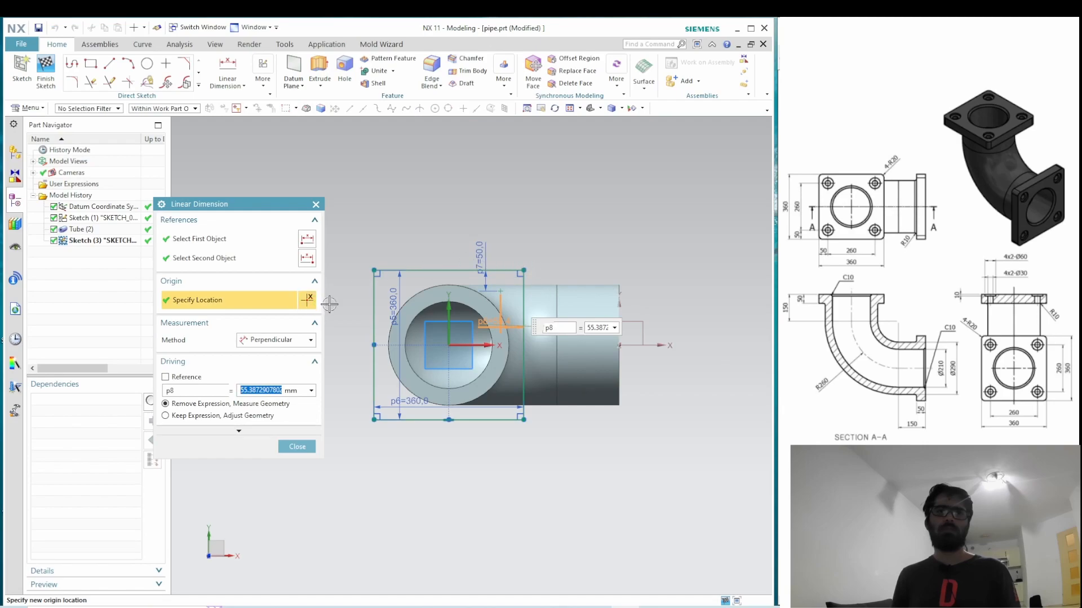
{"action": "type", "text": "50"}
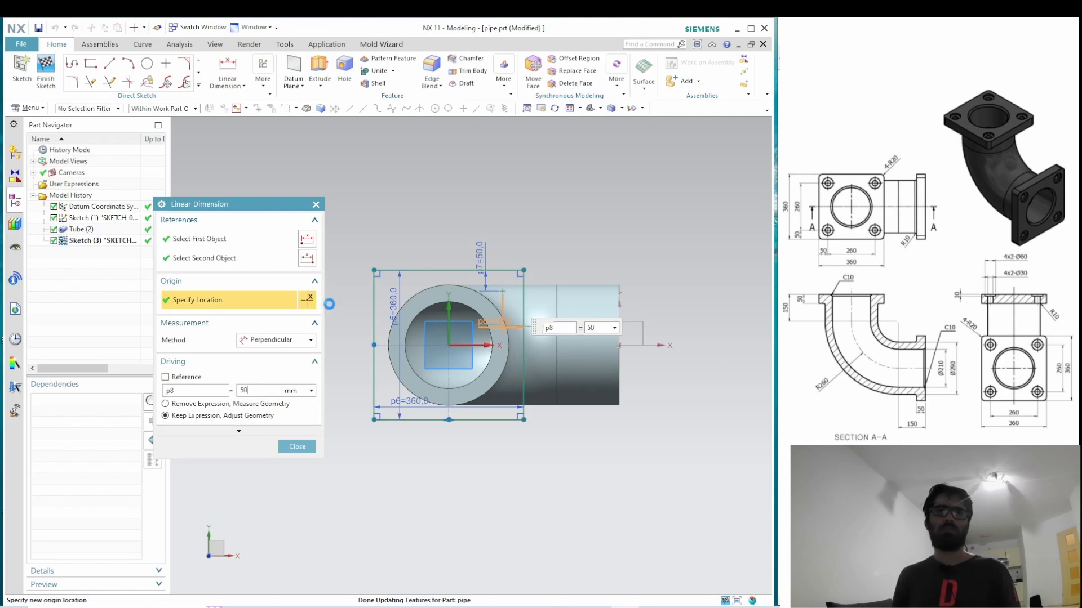
{"action": "left_click", "coordinate": [297, 446]}
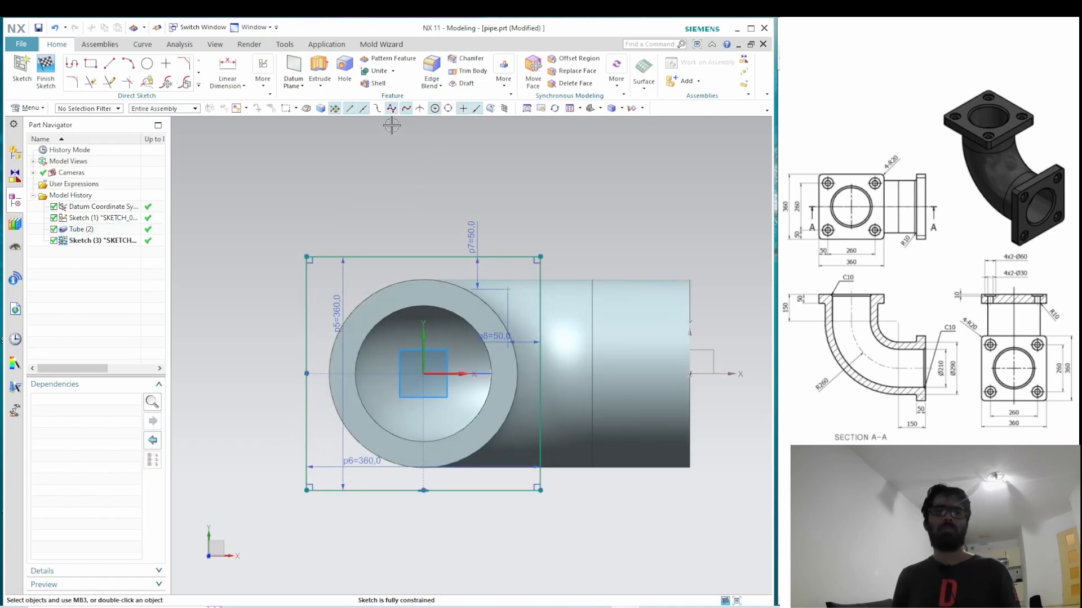
- Pattern the point linearly 2 × 2 at 260 mm pitch in both directions
{"action": "left_click", "coordinate": [198, 73]}
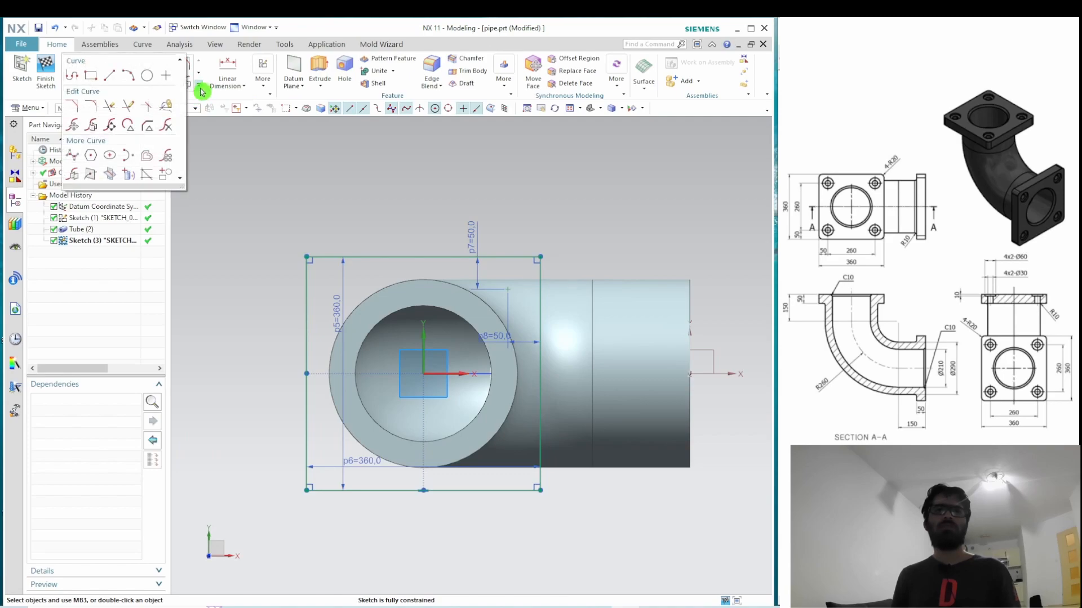
{"action": "mouse_move", "coordinate": [166, 154]}
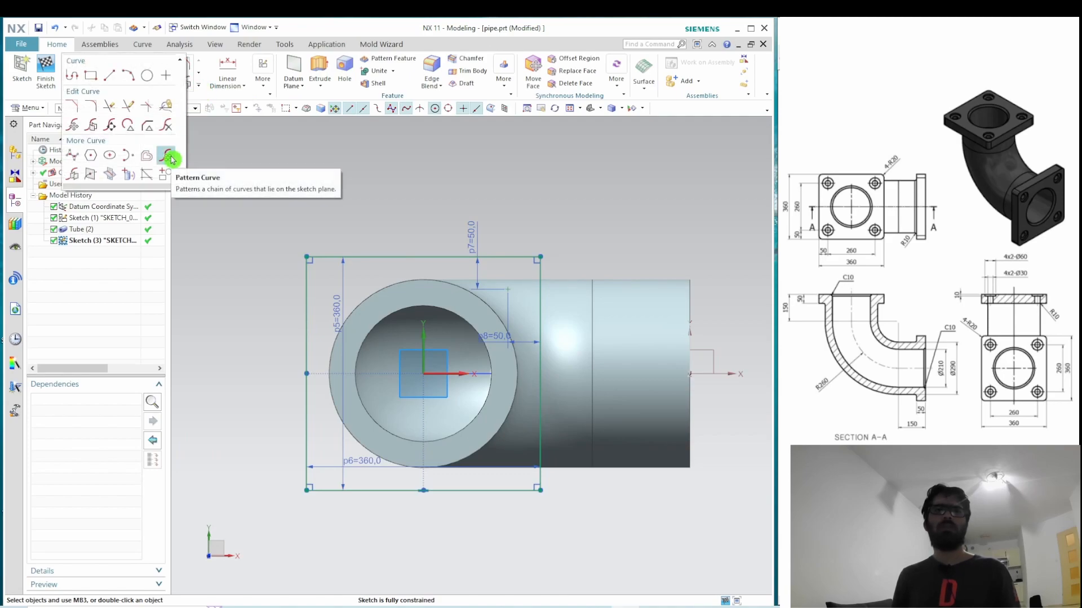
{"action": "left_click", "coordinate": [166, 154]}
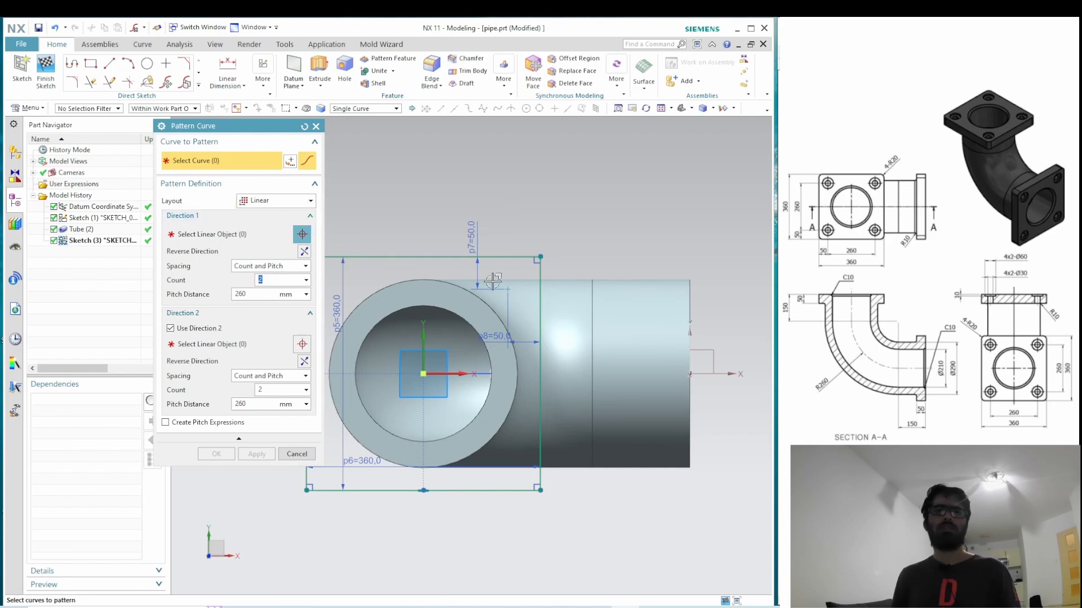
{"action": "left_click", "coordinate": [507, 290]}
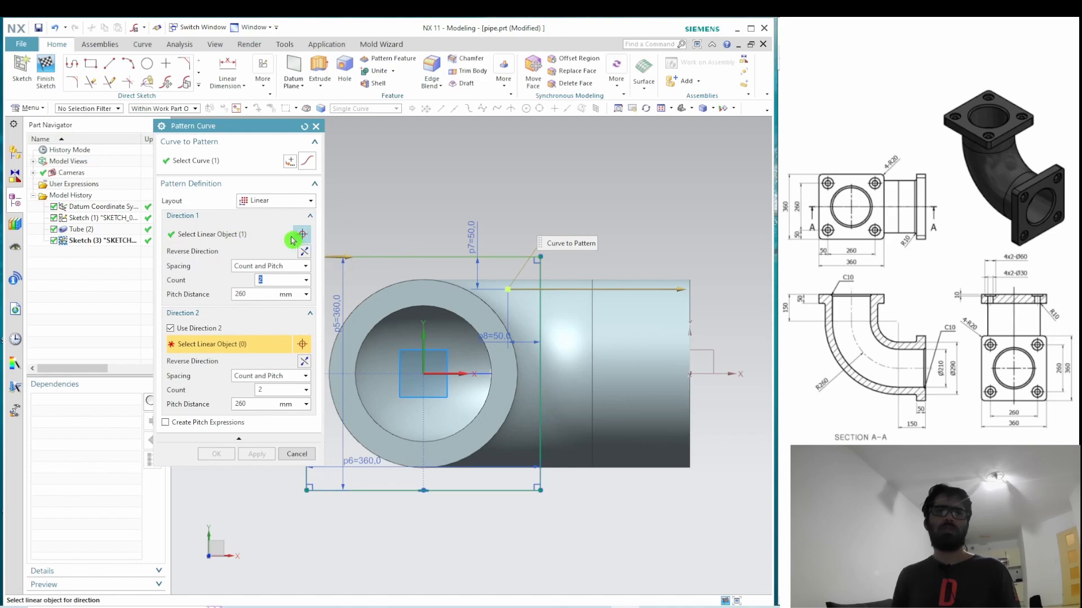
{"action": "left_click", "coordinate": [296, 455]}
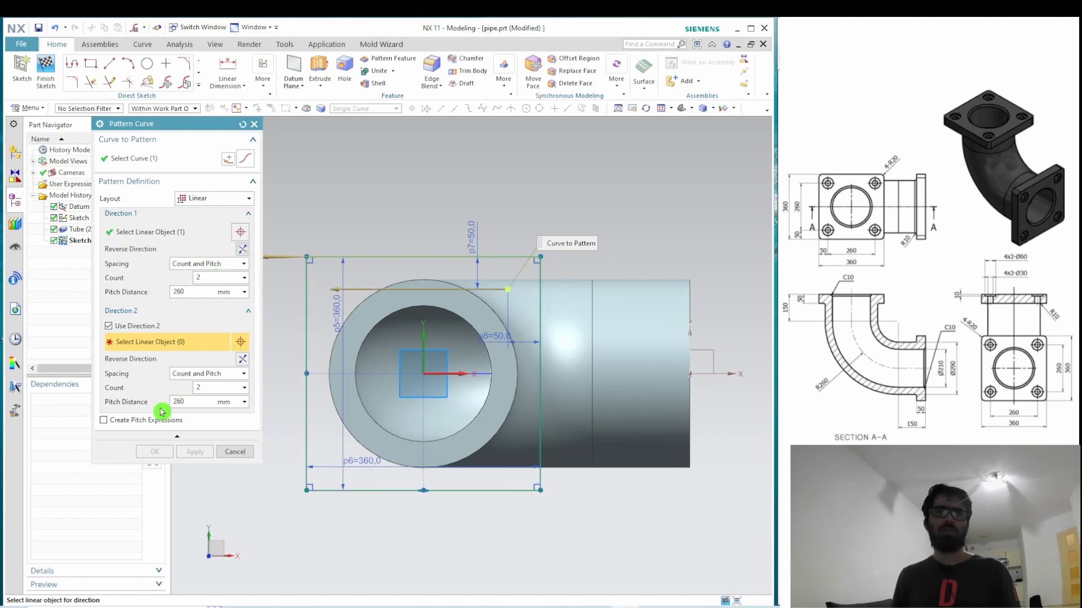
{"action": "left_click", "coordinate": [108, 326]}
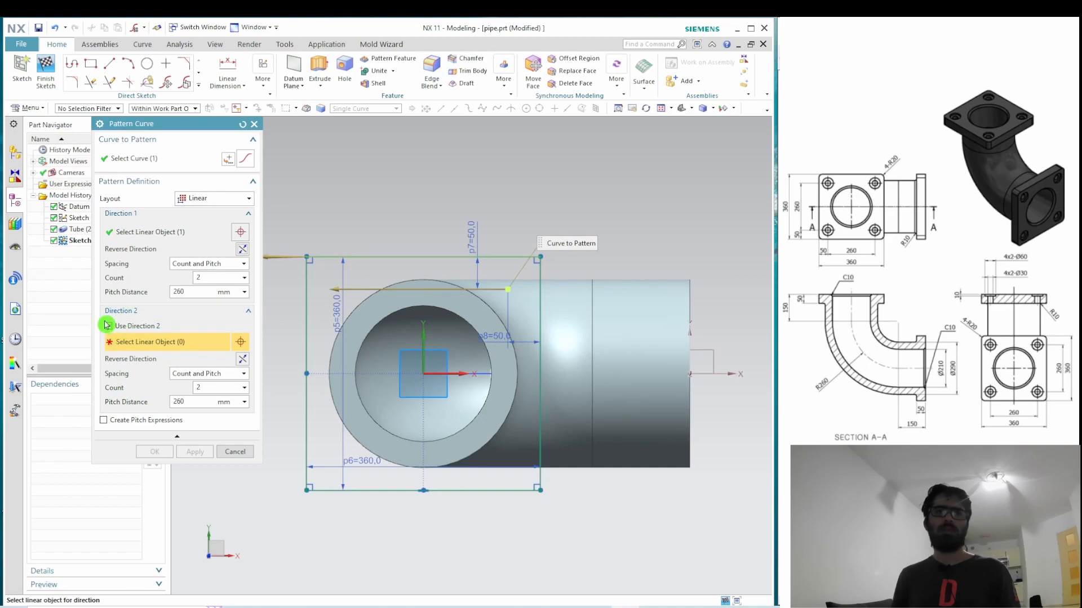
{"action": "left_click", "coordinate": [108, 325]}
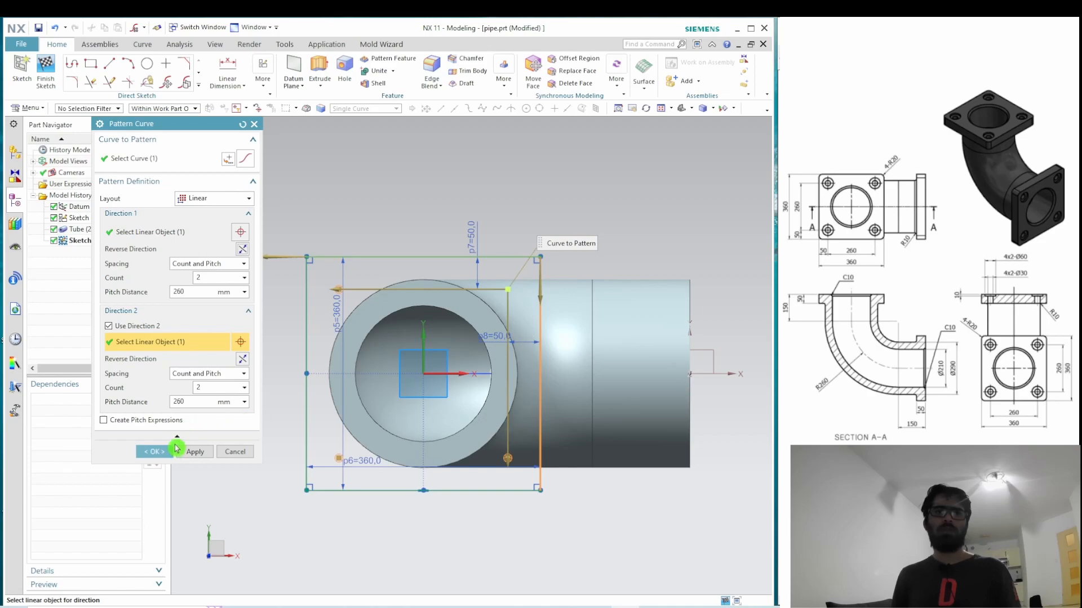
{"action": "left_click", "coordinate": [155, 451]}
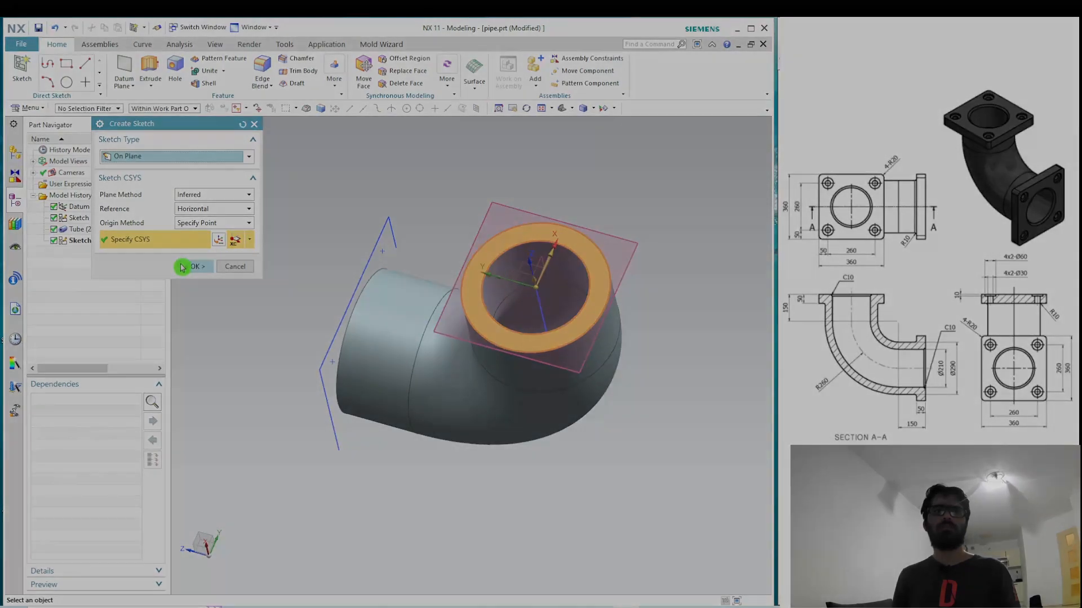
- Place the flange sketch on the other pipe end face and begin extruding its outline
{"action": "left_click", "coordinate": [193, 266]}
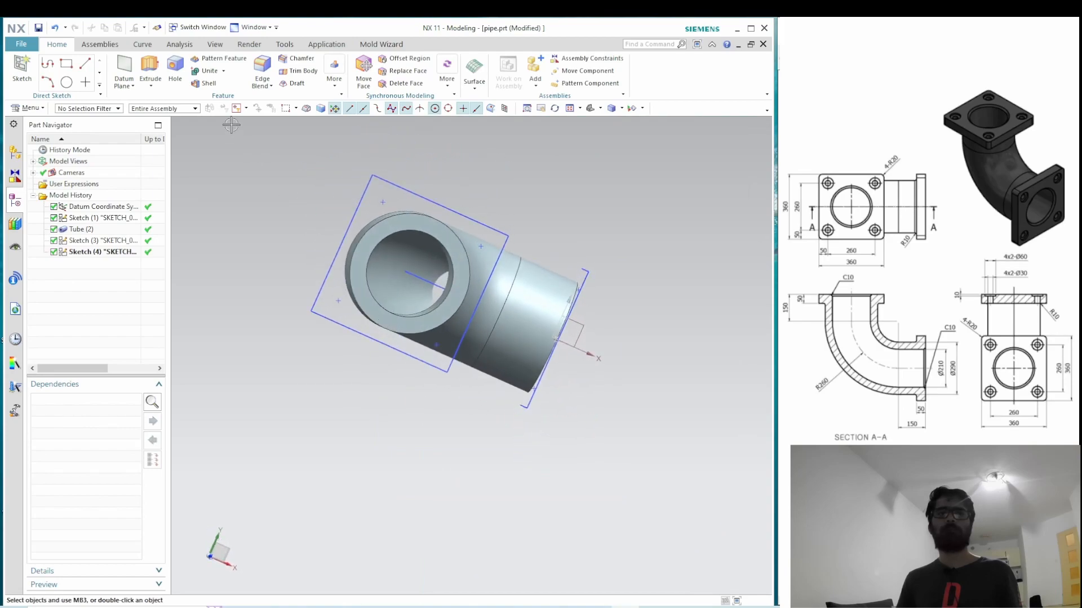
{"action": "left_click", "coordinate": [150, 68]}
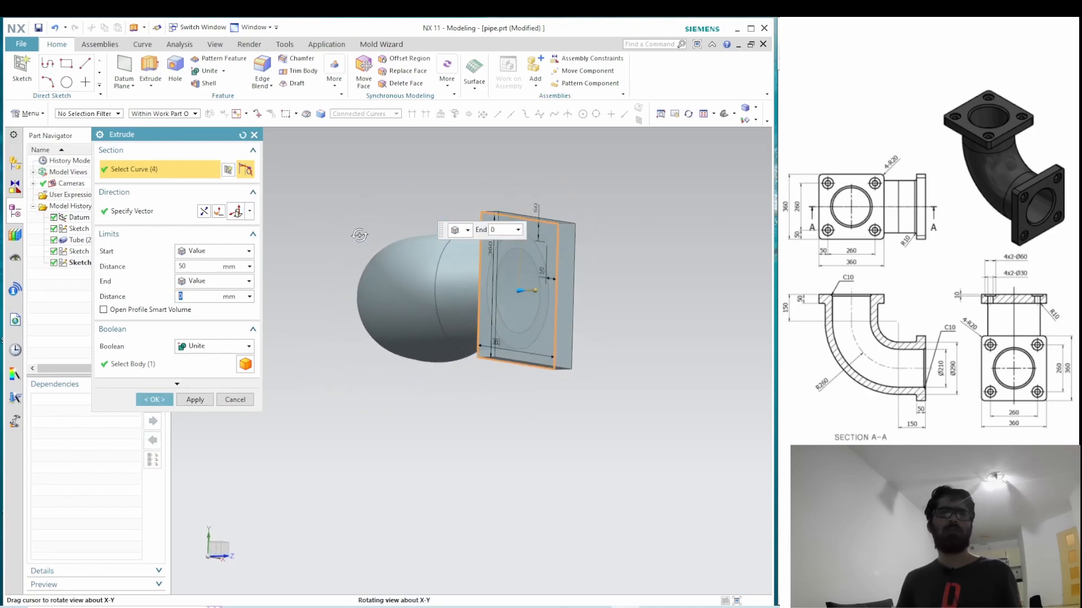
- Extrude the flange square 50 mm united with the tube, then start the second flange
{"action": "left_click_drag", "start_coordinate": [358, 235], "coordinate": [475, 205]}
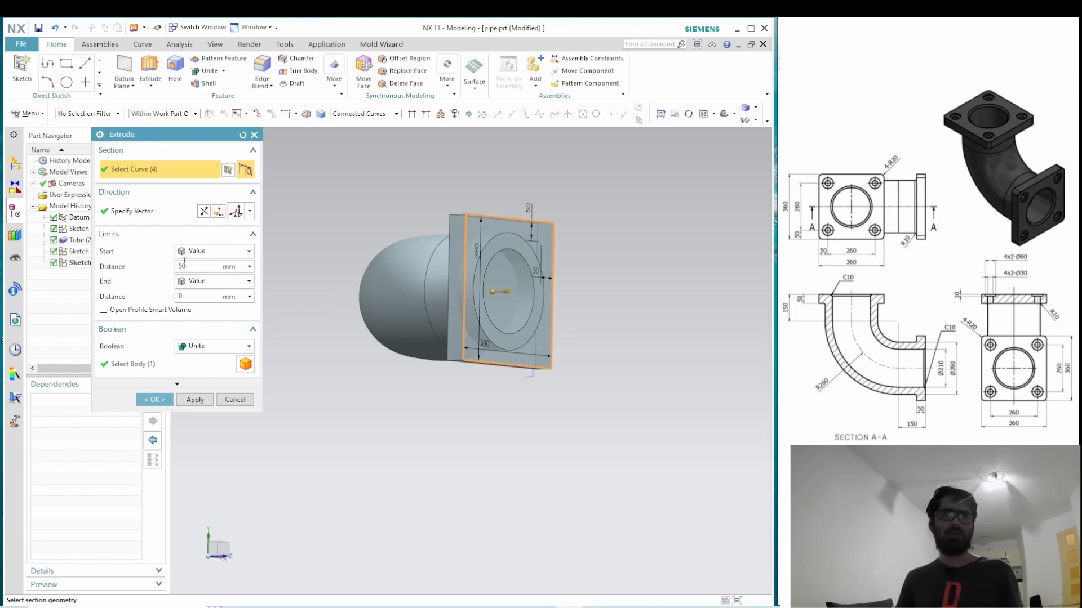
{"action": "left_click", "coordinate": [200, 265]}
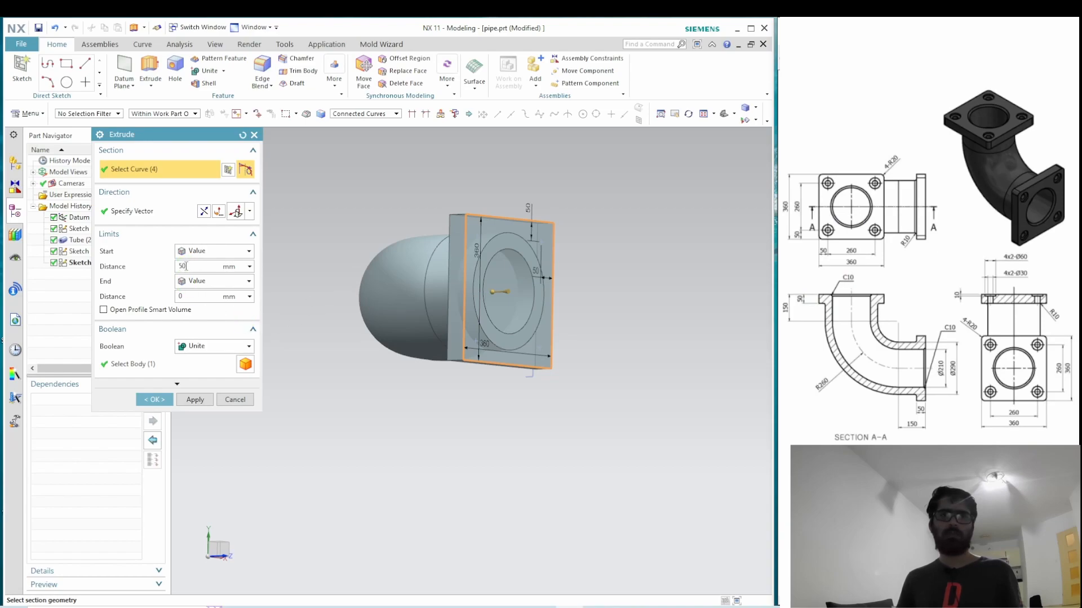
{"action": "mouse_move", "coordinate": [518, 259]}
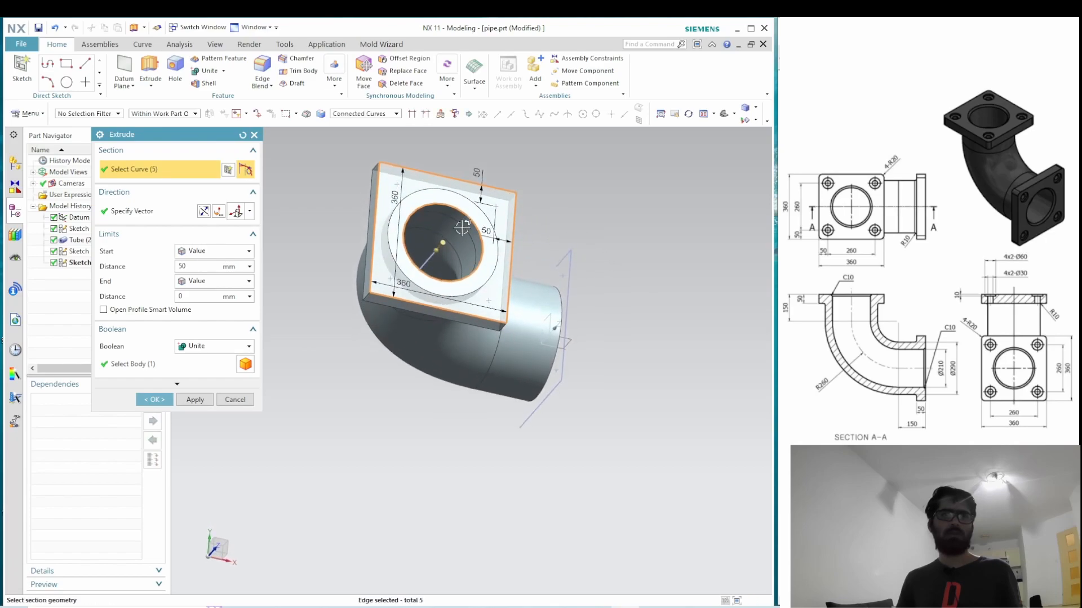
{"action": "left_click_drag", "start_coordinate": [455, 241], "coordinate": [652, 273]}
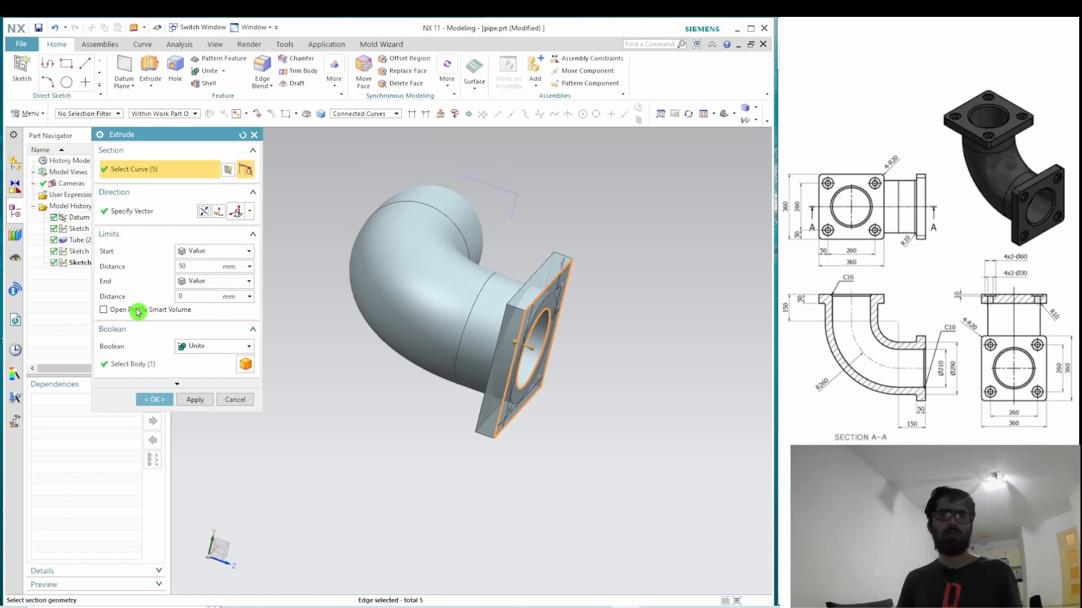
{"action": "left_click", "coordinate": [154, 399]}
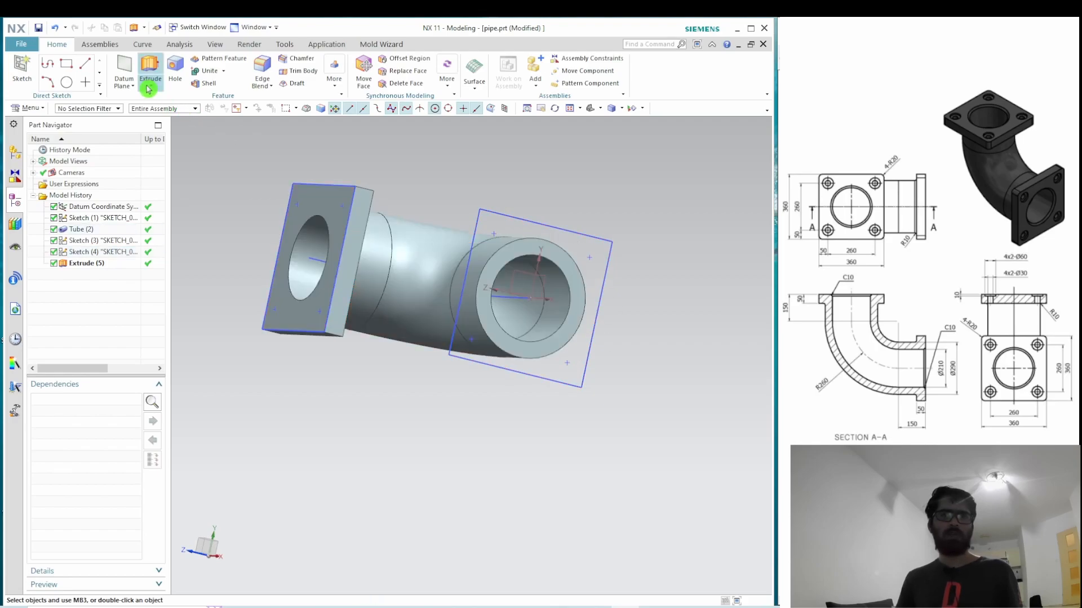
{"action": "left_click", "coordinate": [148, 66]}
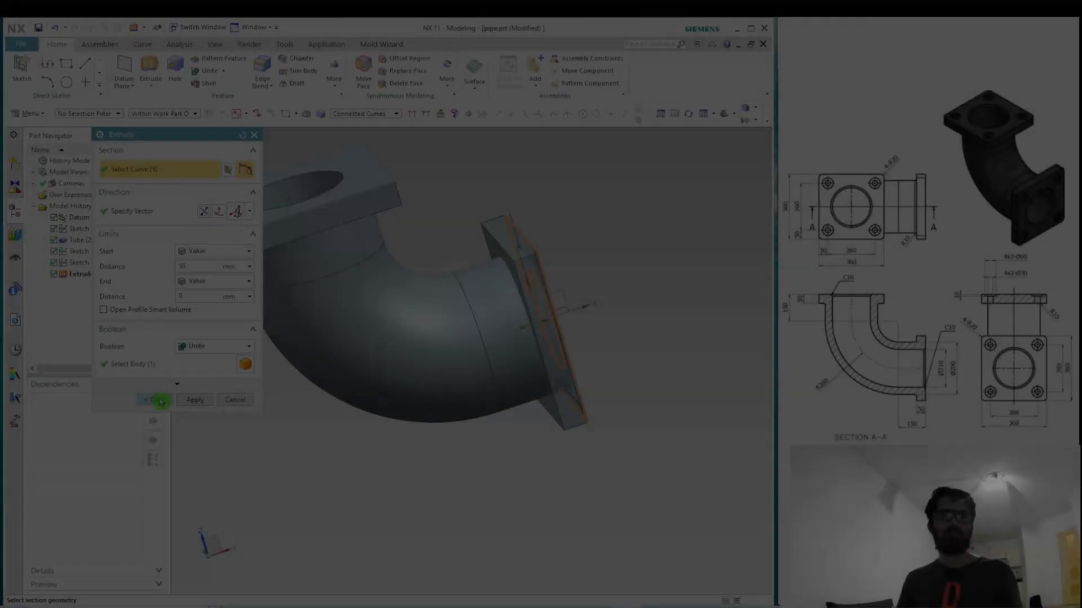
- Confirm the second 50 mm flange extrusion and start the Hole tool
{"action": "left_click", "coordinate": [160, 400]}
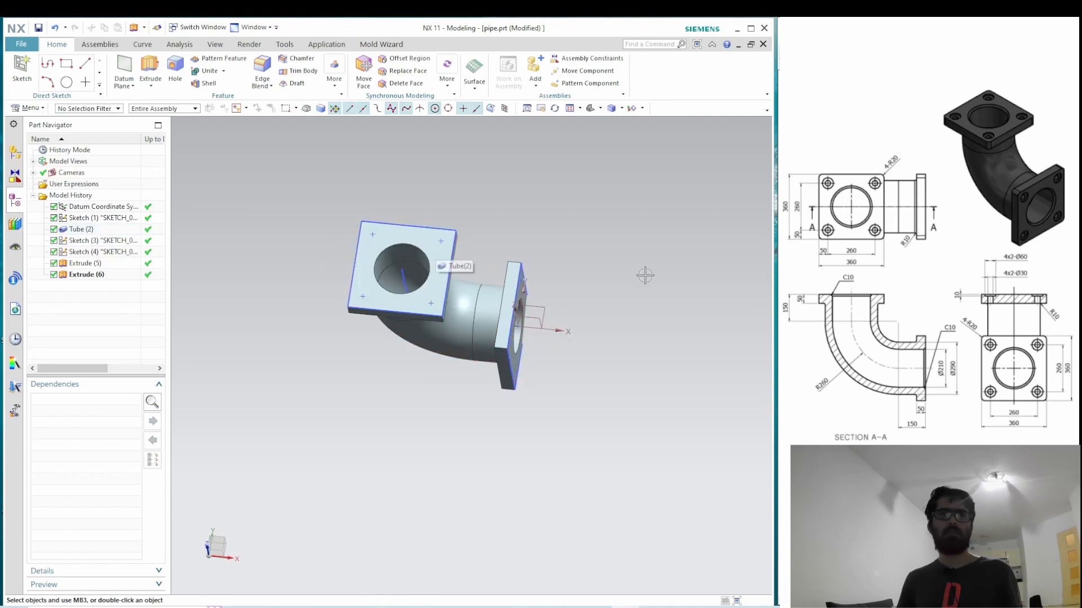
{"action": "left_click", "coordinate": [175, 67]}
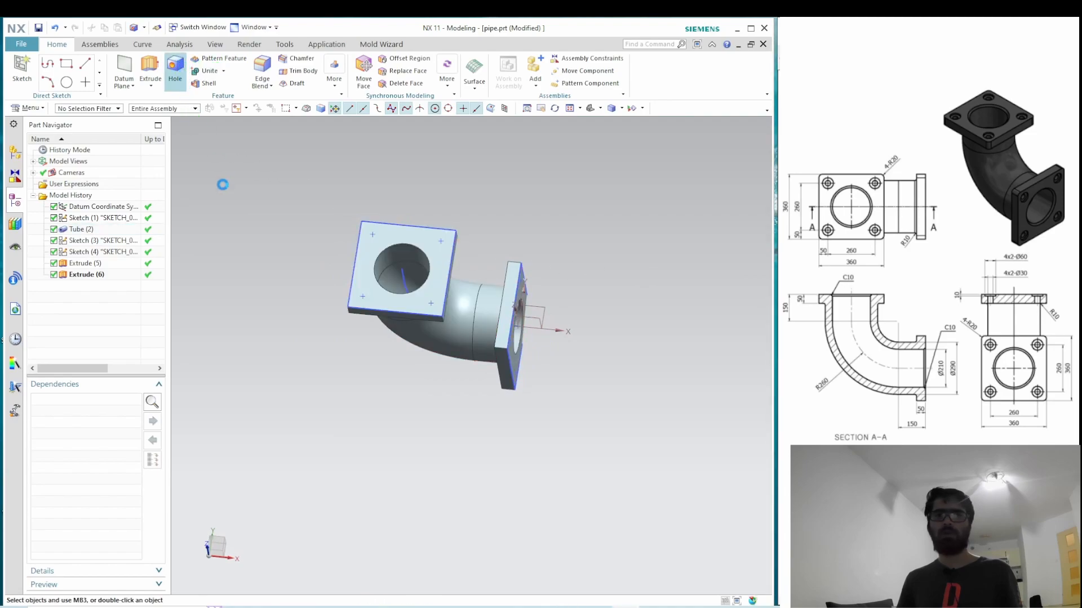
- Start a counterbored hole on the four flange sketch points: C-Bore 60, depth 10, diameter 30
{"action": "left_click", "coordinate": [175, 70]}
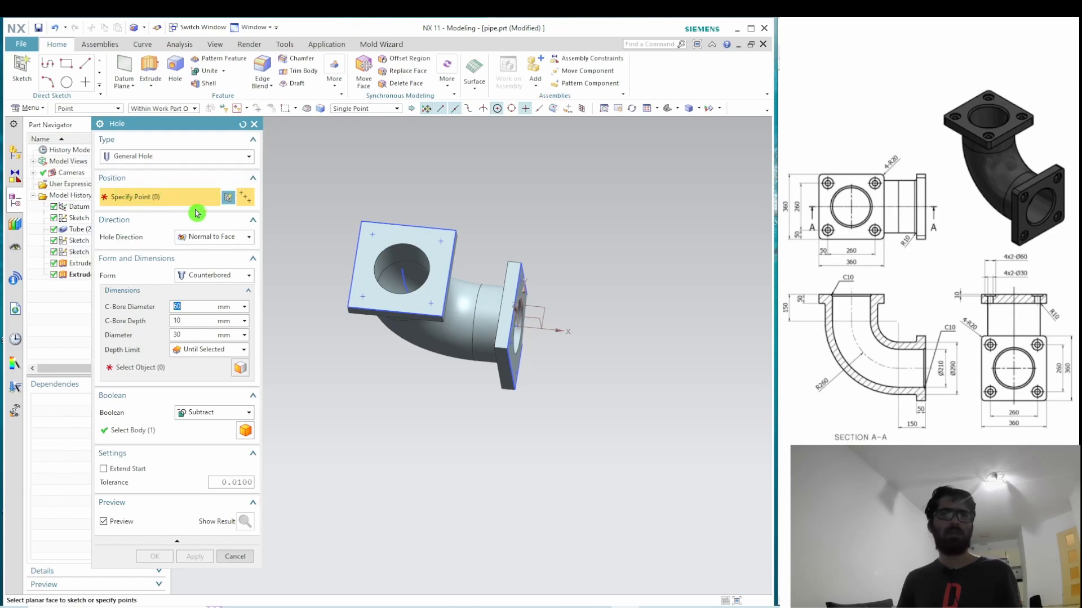
{"action": "left_click", "coordinate": [513, 320]}
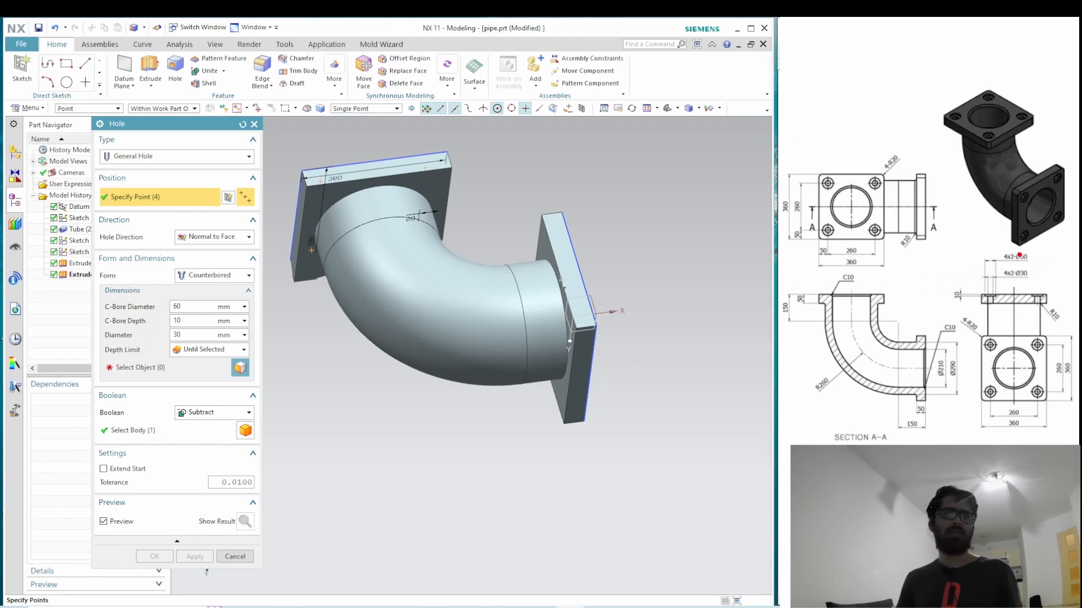
{"action": "mouse_move", "coordinate": [367, 331]}
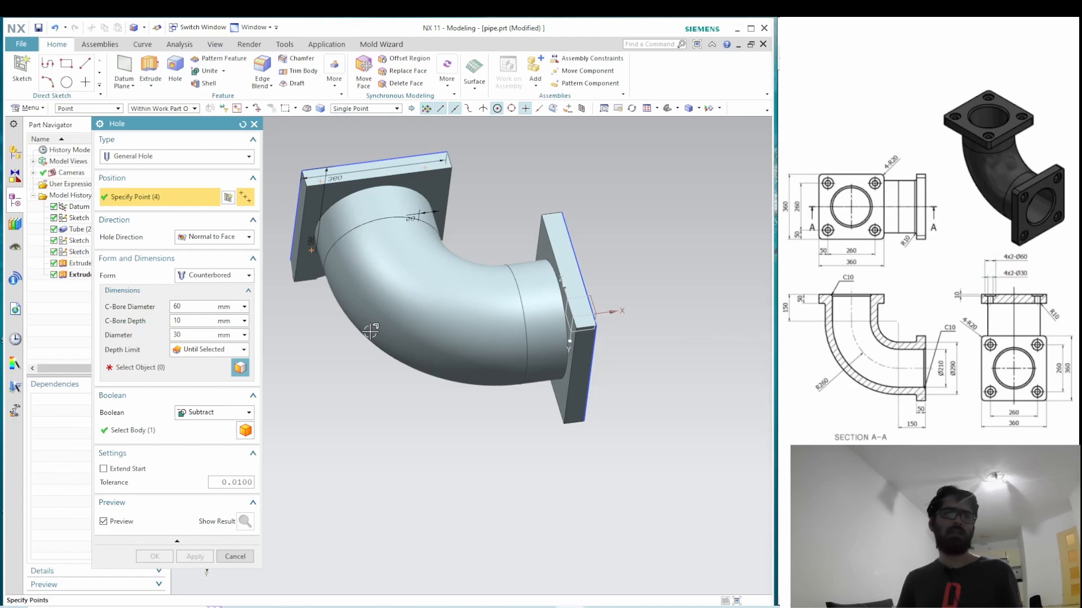
{"action": "left_click", "coordinate": [136, 367]}
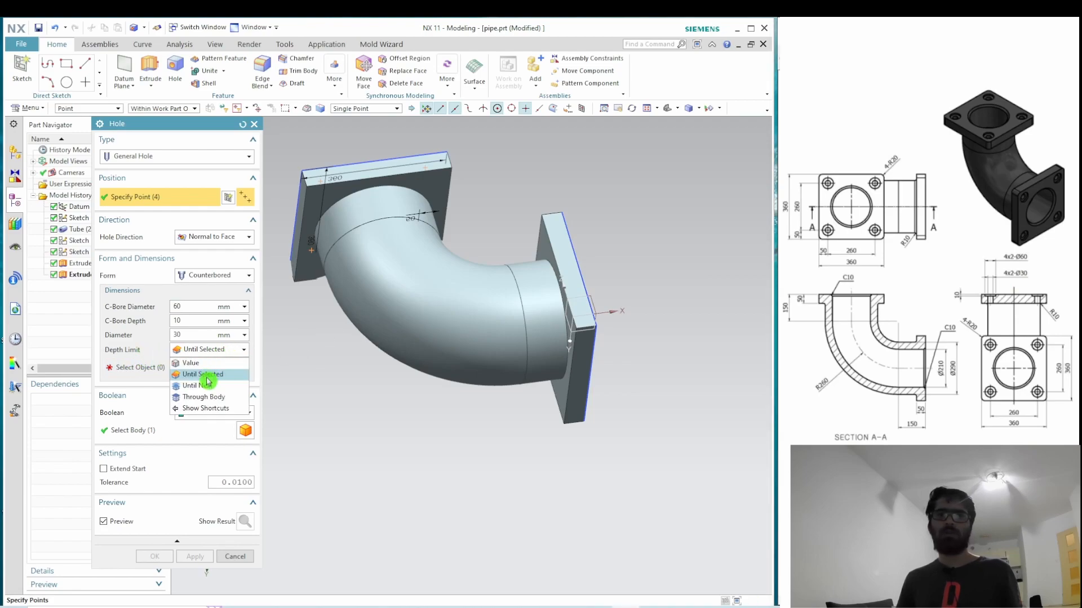
- Set the hole Depth Limit to Until Selected and confirm the four bolt holes
{"action": "left_click", "coordinate": [204, 396]}
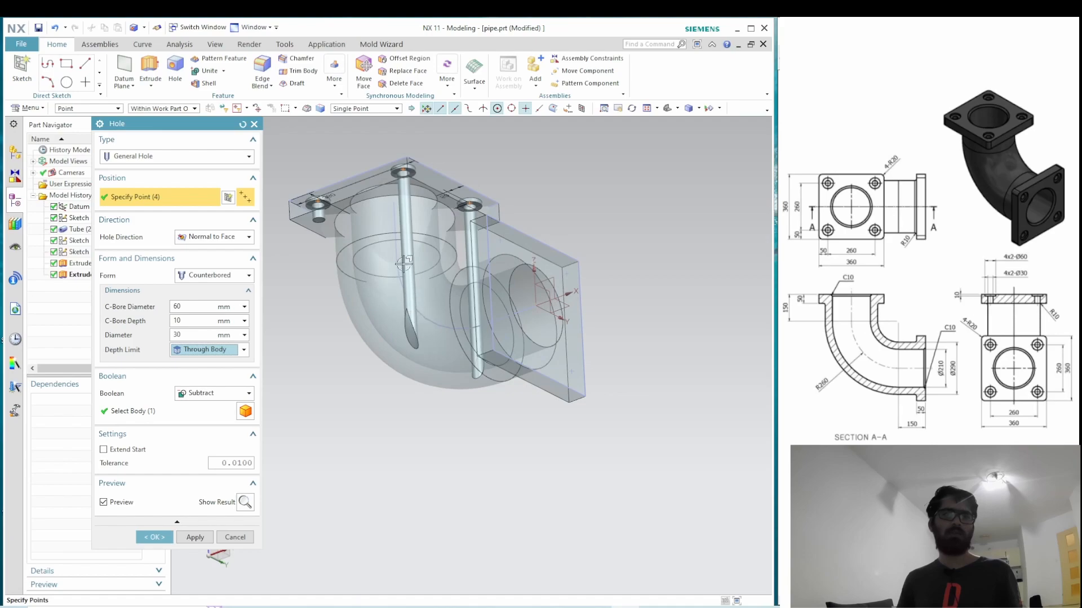
{"action": "left_click", "coordinate": [247, 349]}
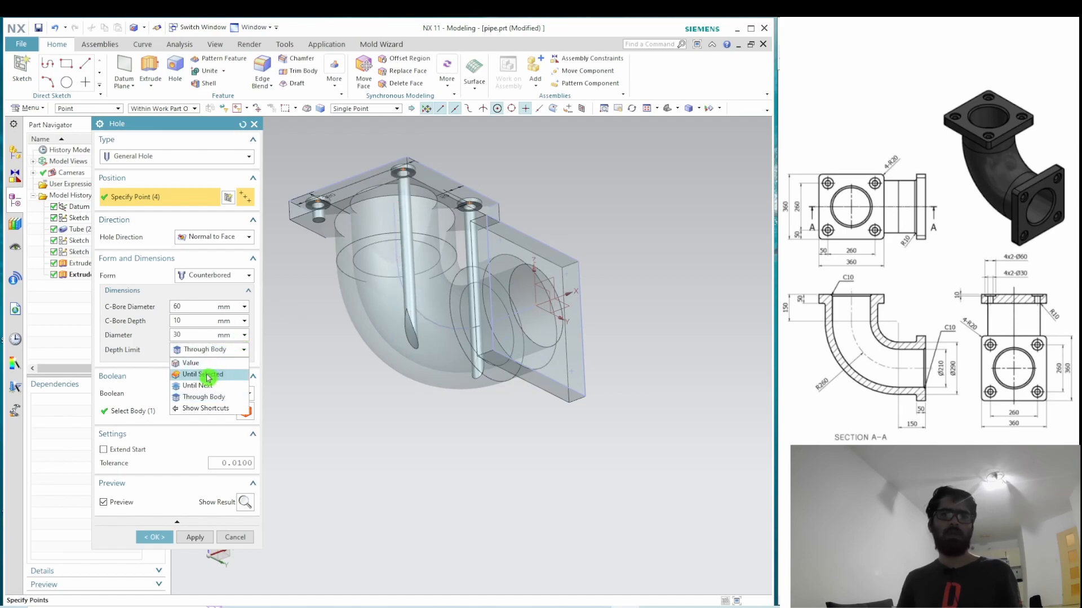
{"action": "left_click", "coordinate": [203, 374]}
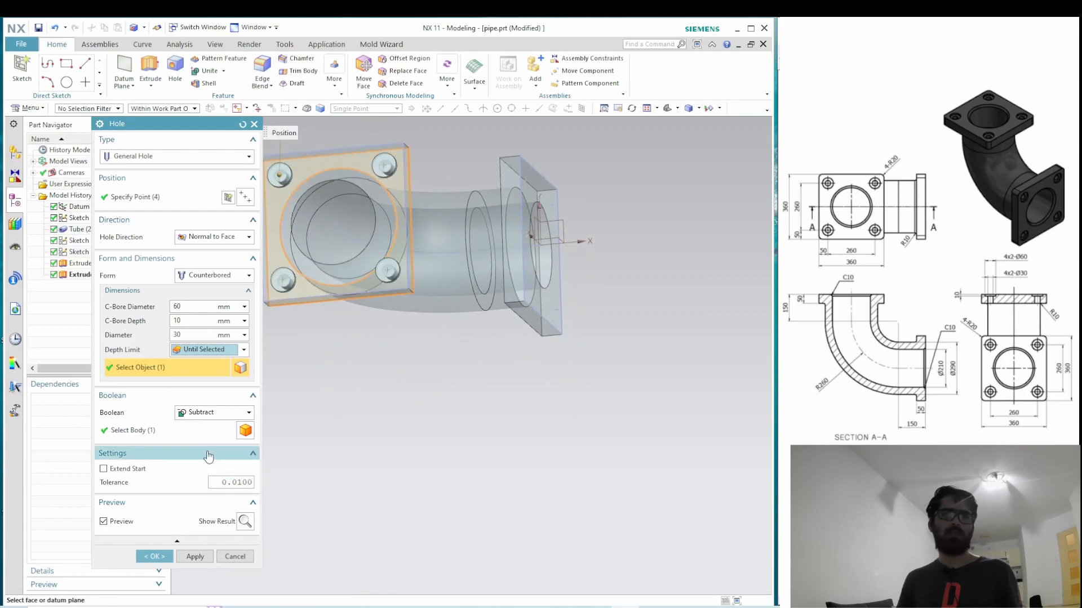
{"action": "left_click", "coordinate": [153, 557]}
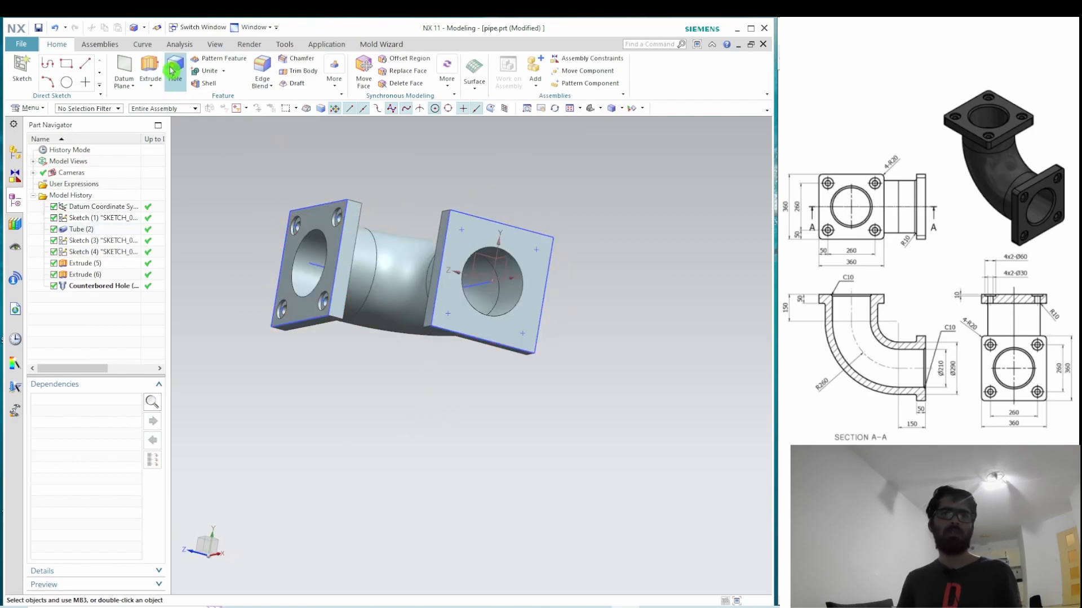
- Repeat the same counterbored bolt holes on the second flange's four sketch points
{"action": "left_click", "coordinate": [175, 67]}
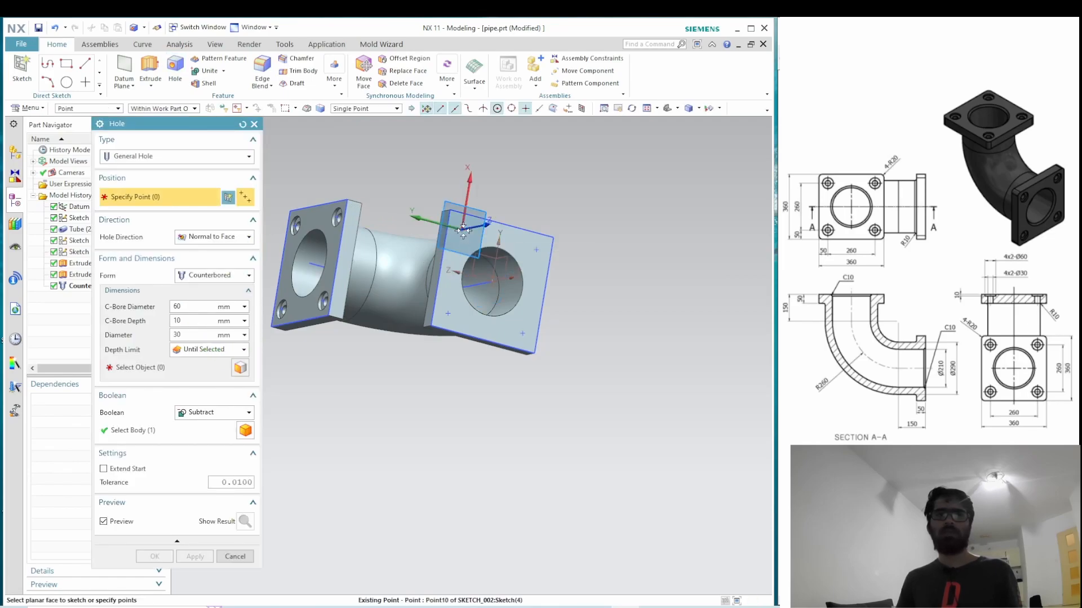
{"action": "left_click", "coordinate": [154, 556]}
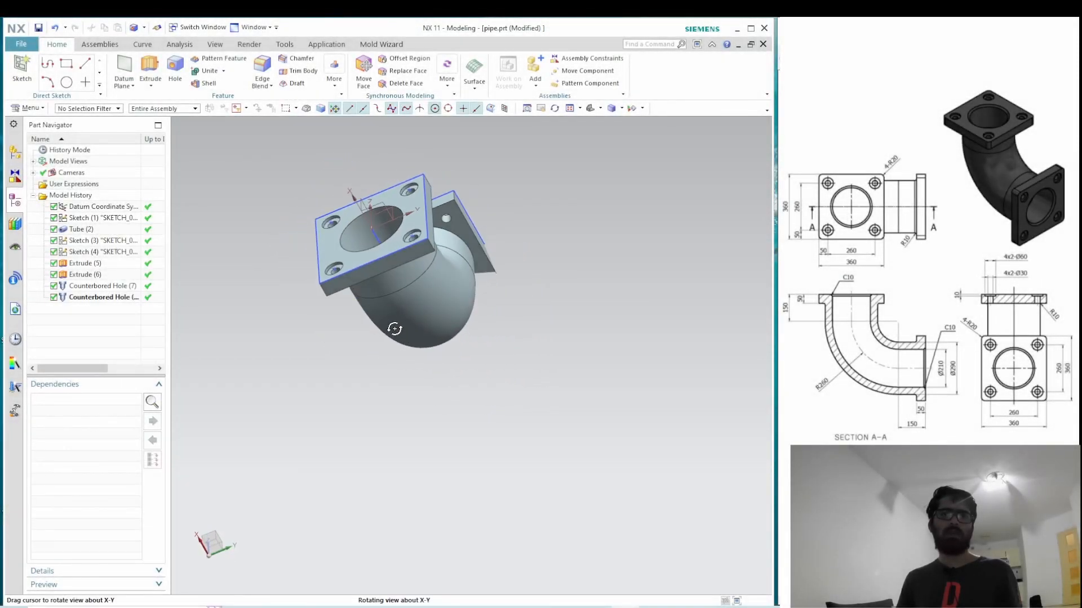
{"action": "left_click_drag", "start_coordinate": [395, 328], "coordinate": [579, 399]}
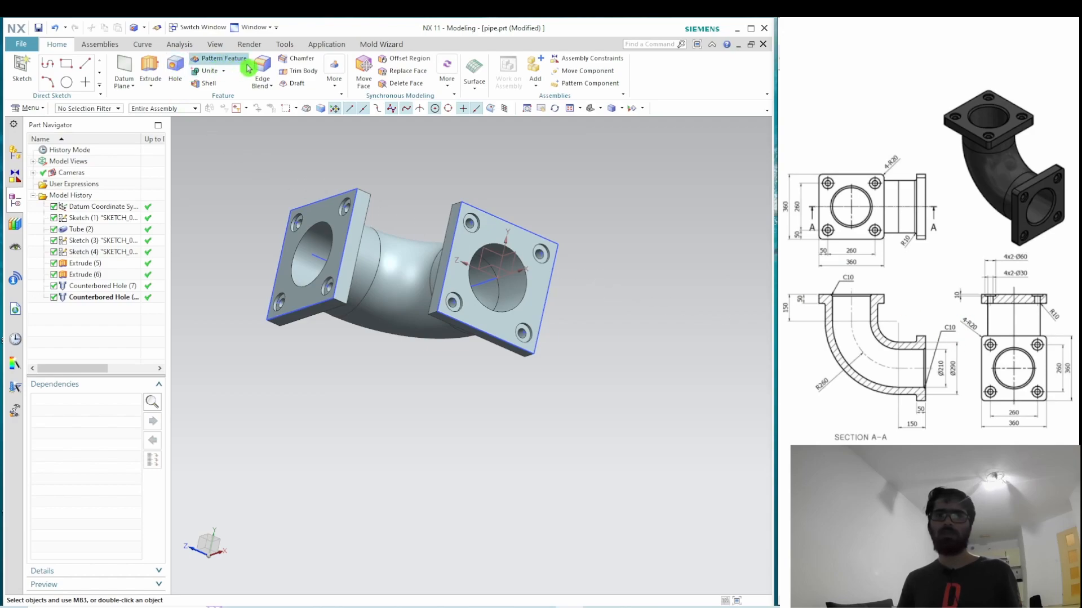
- Blend both pipe-to-flange junction edges at radius 10
{"action": "left_click", "coordinate": [261, 70]}
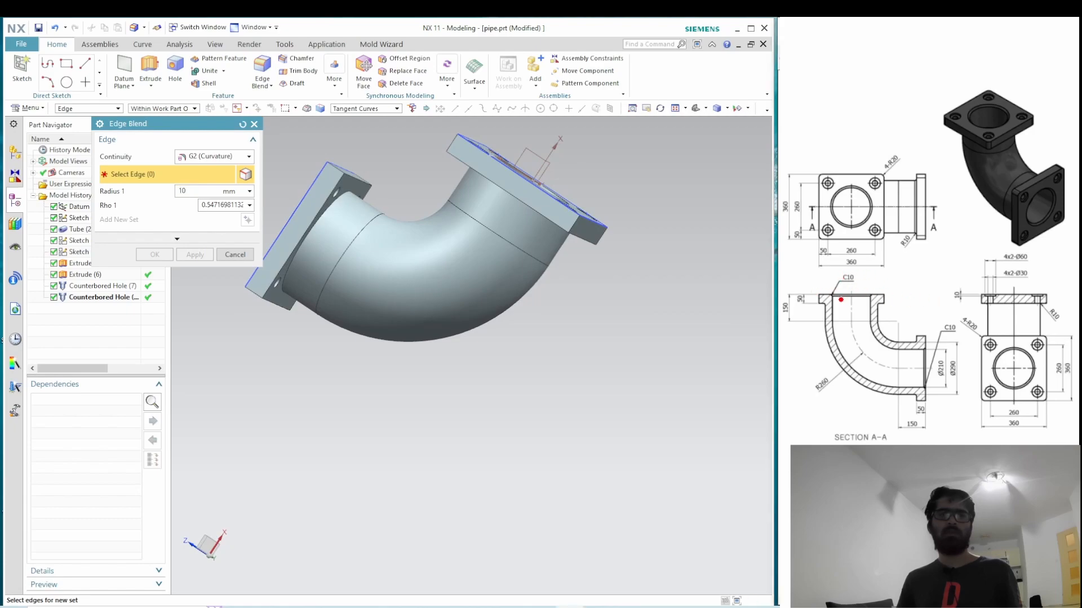
{"action": "mouse_move", "coordinate": [492, 240]}
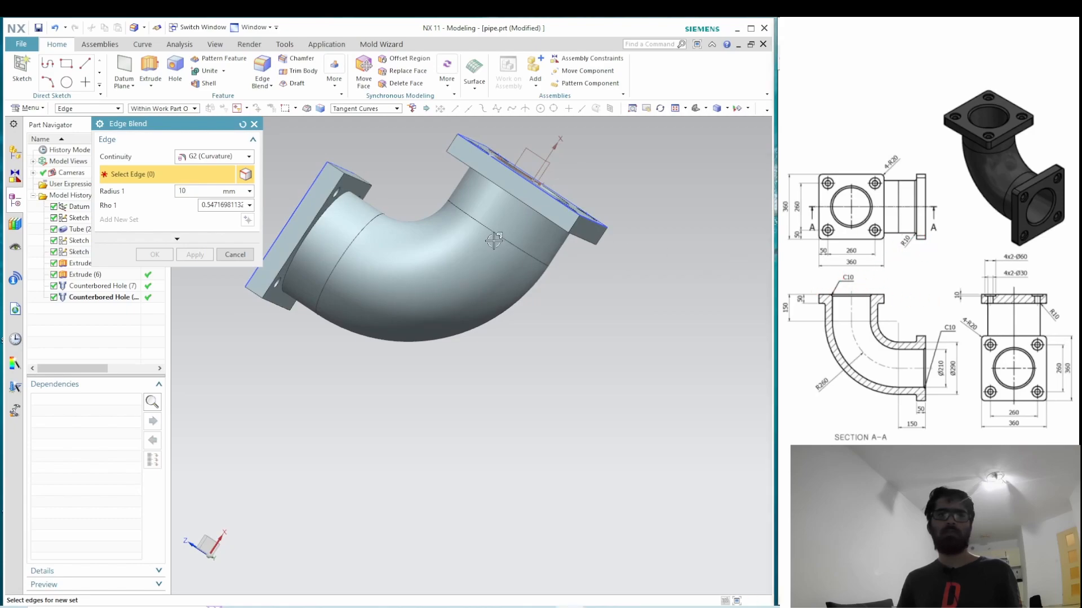
{"action": "left_click", "coordinate": [325, 204]}
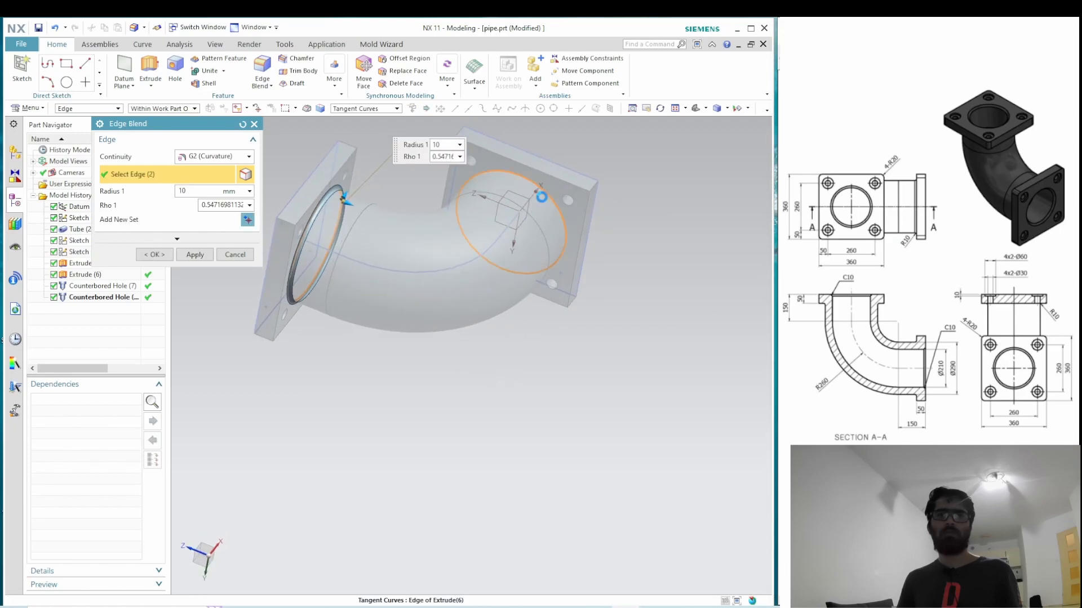
{"action": "left_click", "coordinate": [194, 255]}
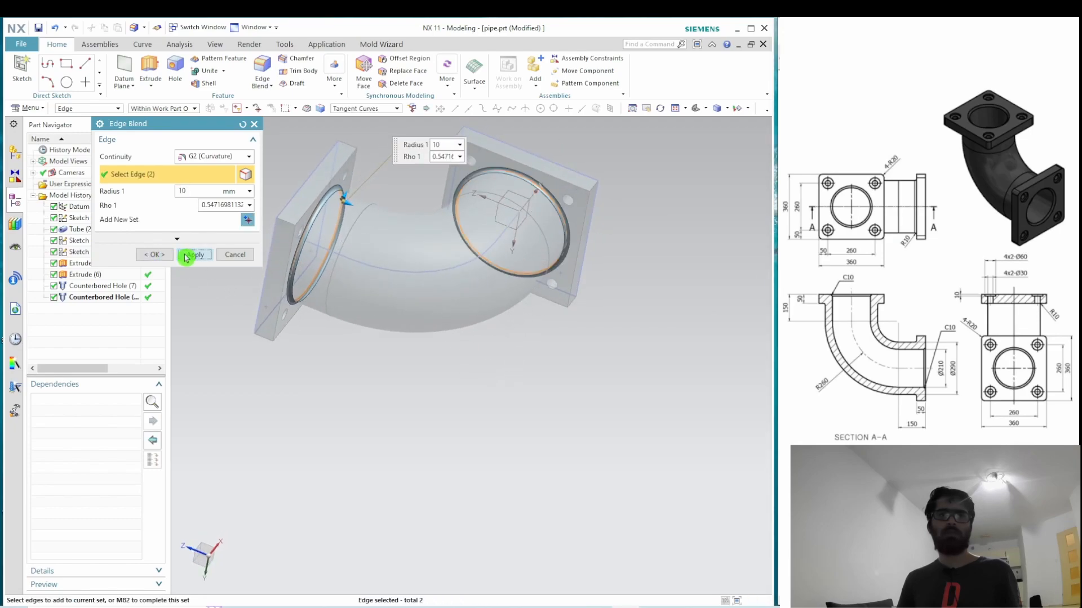
{"action": "left_click", "coordinate": [194, 255]}
{"action": "type", "text": "20"}
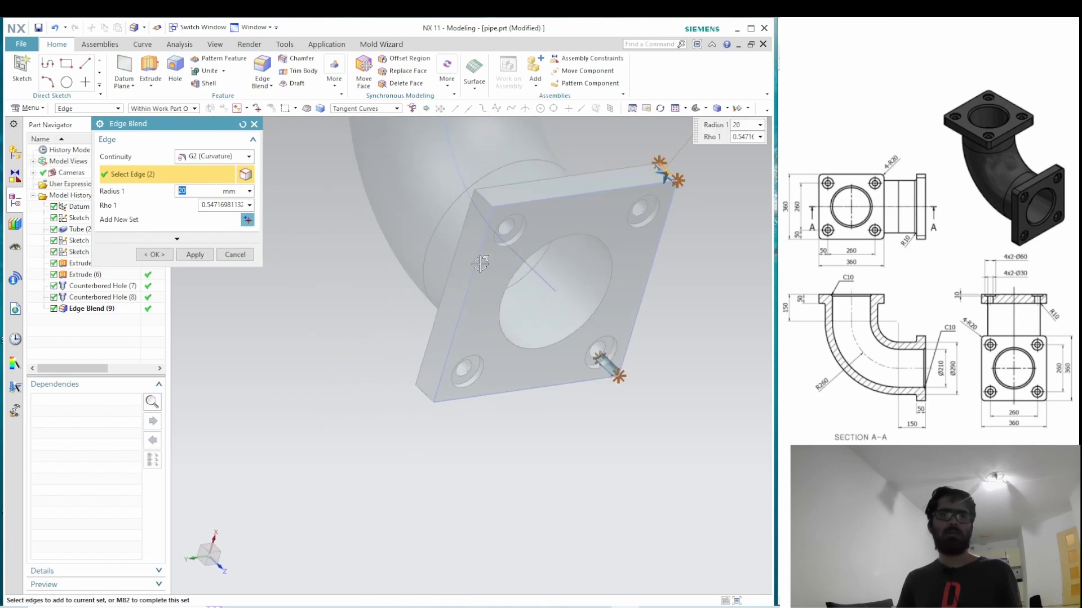
- Blend the eight corner edges of both square flanges at radius 20
{"action": "left_click", "coordinate": [431, 402]}
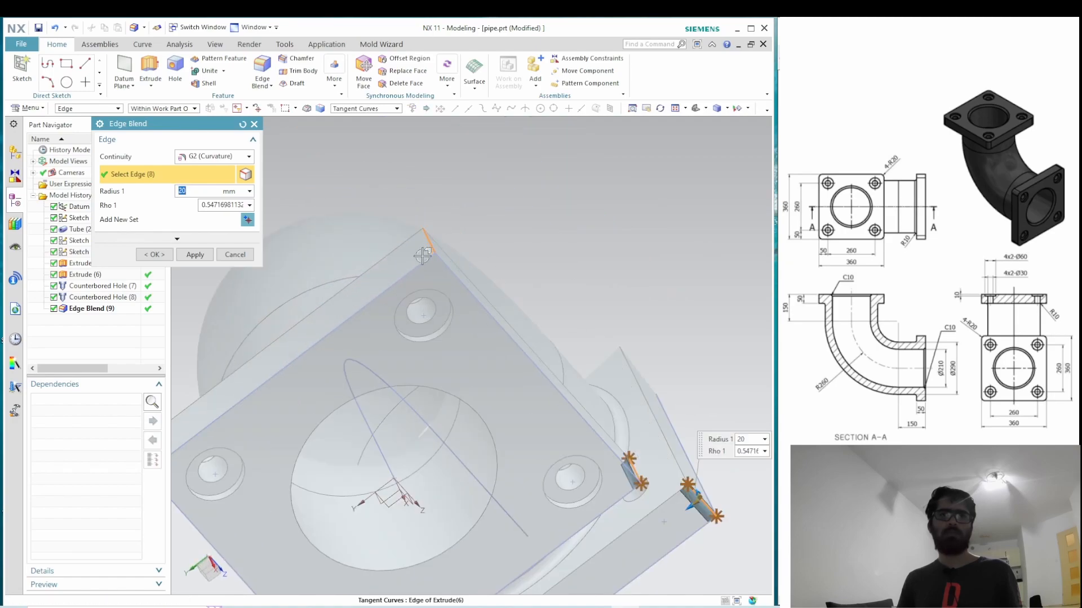
{"action": "left_click", "coordinate": [194, 255]}
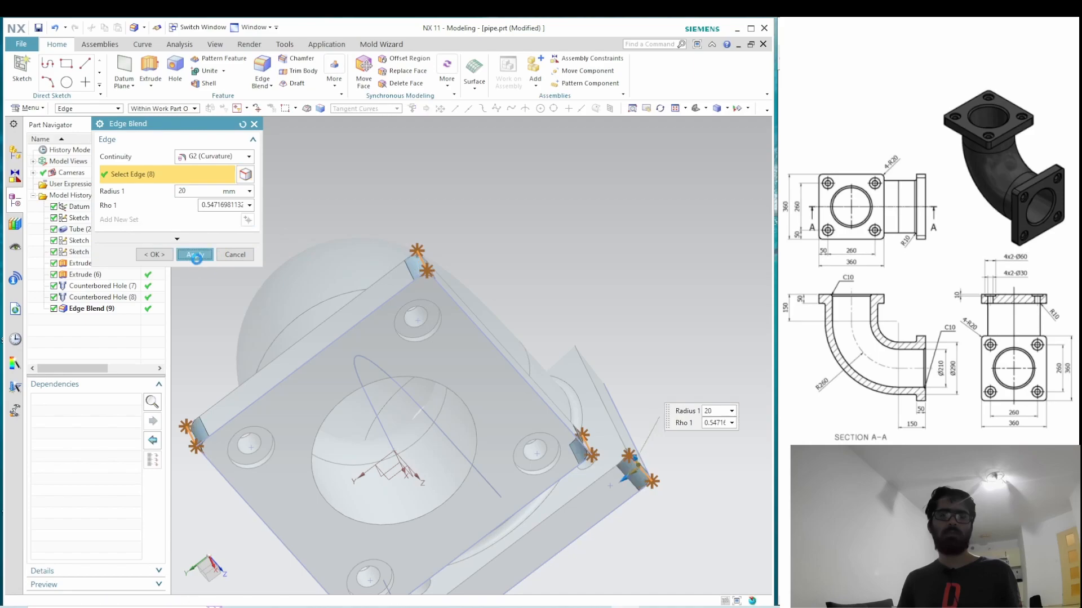
{"action": "left_click", "coordinate": [193, 255]}
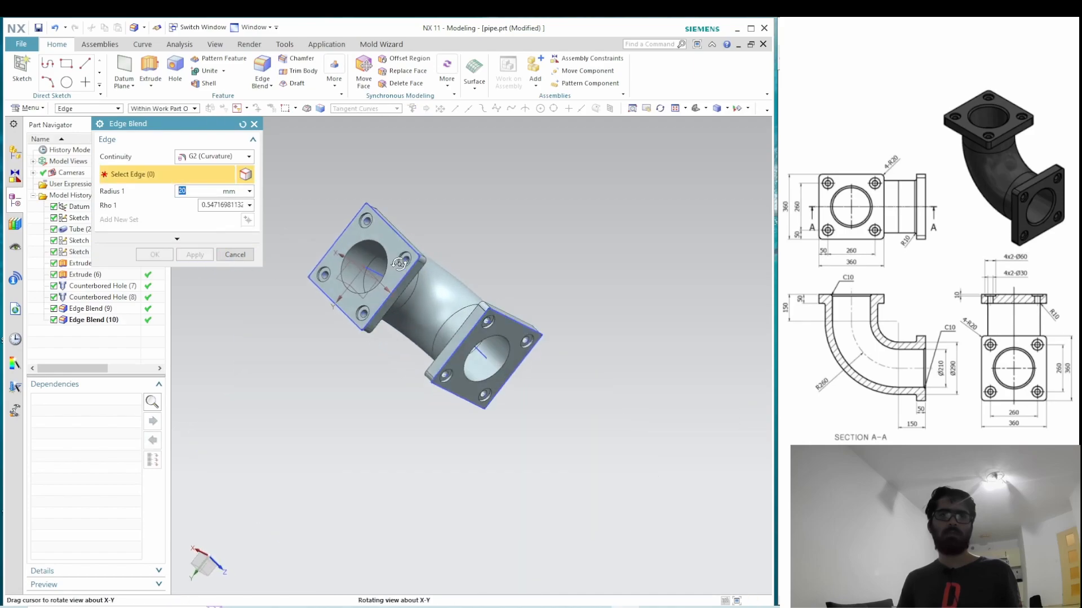
{"action": "left_click_drag", "start_coordinate": [398, 264], "coordinate": [394, 215]}
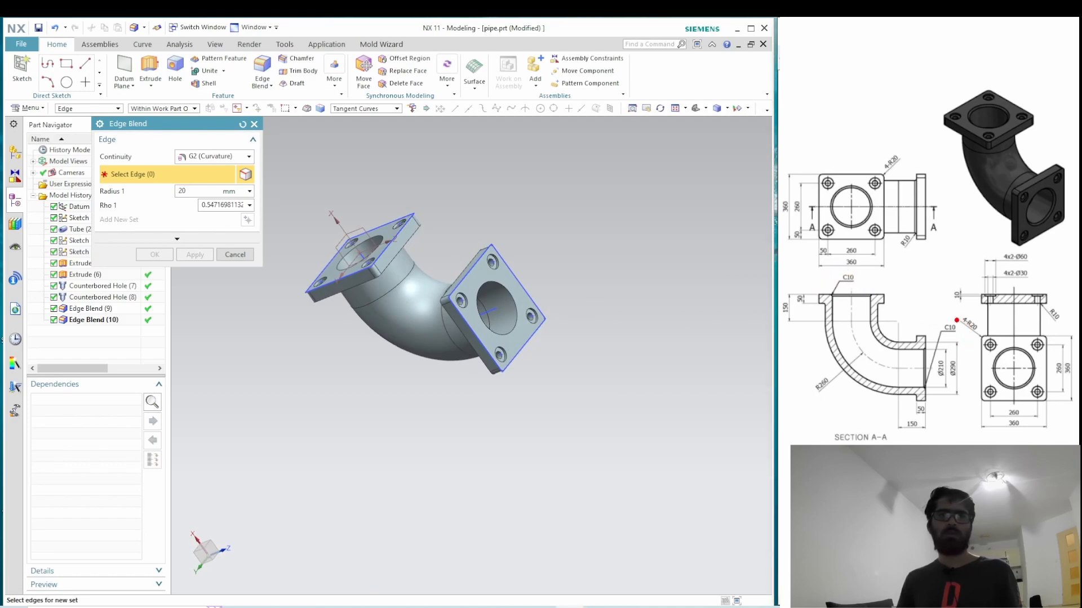
{"action": "mouse_move", "coordinate": [365, 237]}
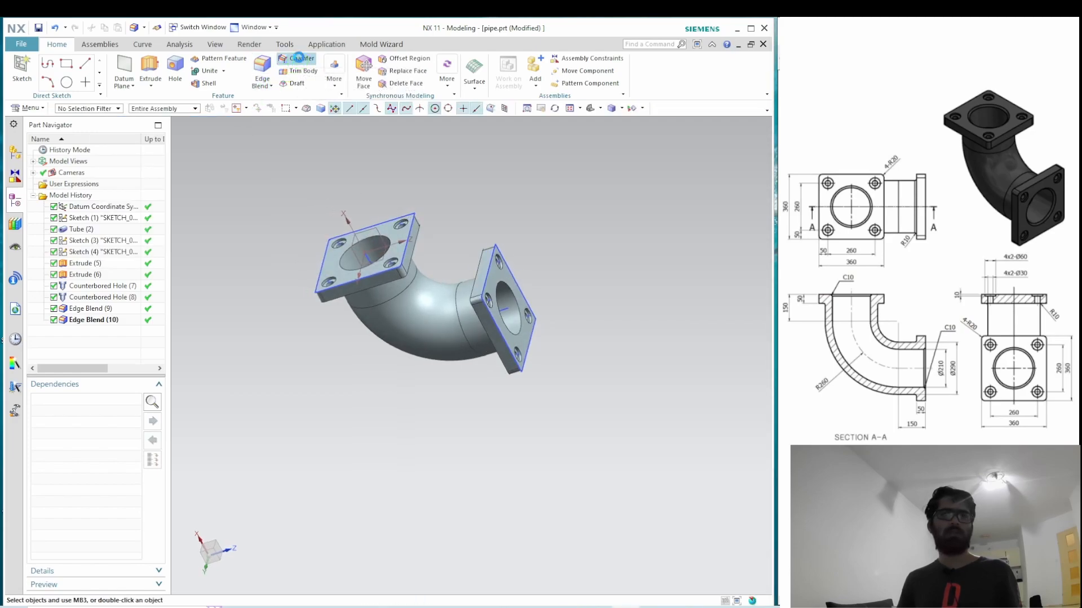
- Chamfer the pipe opening edges, adding Chamfer (11) to the history
{"action": "left_click", "coordinate": [302, 58]}
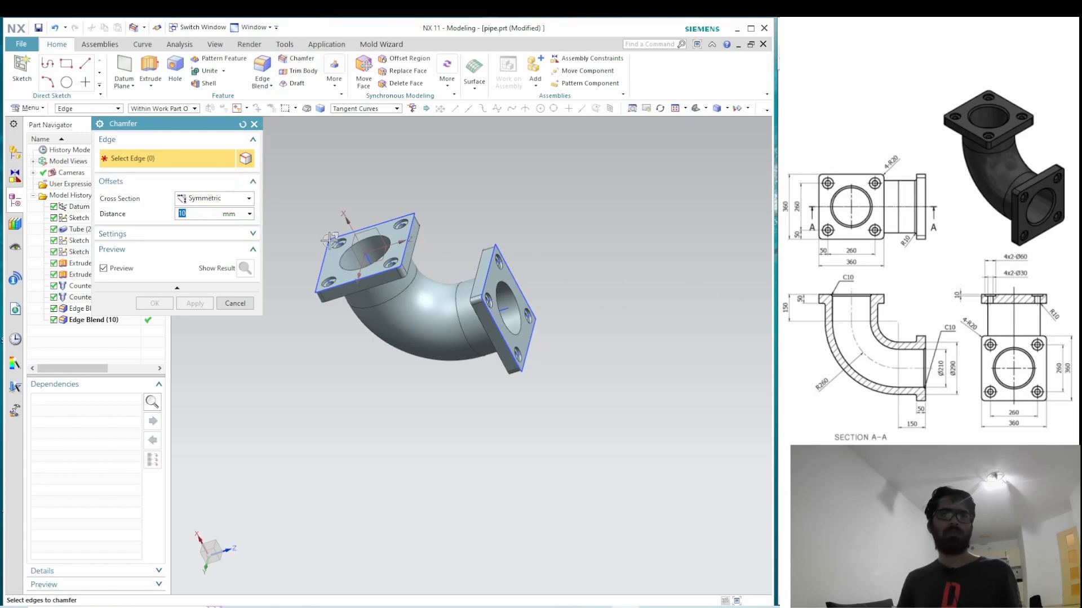
{"action": "left_click", "coordinate": [363, 249]}
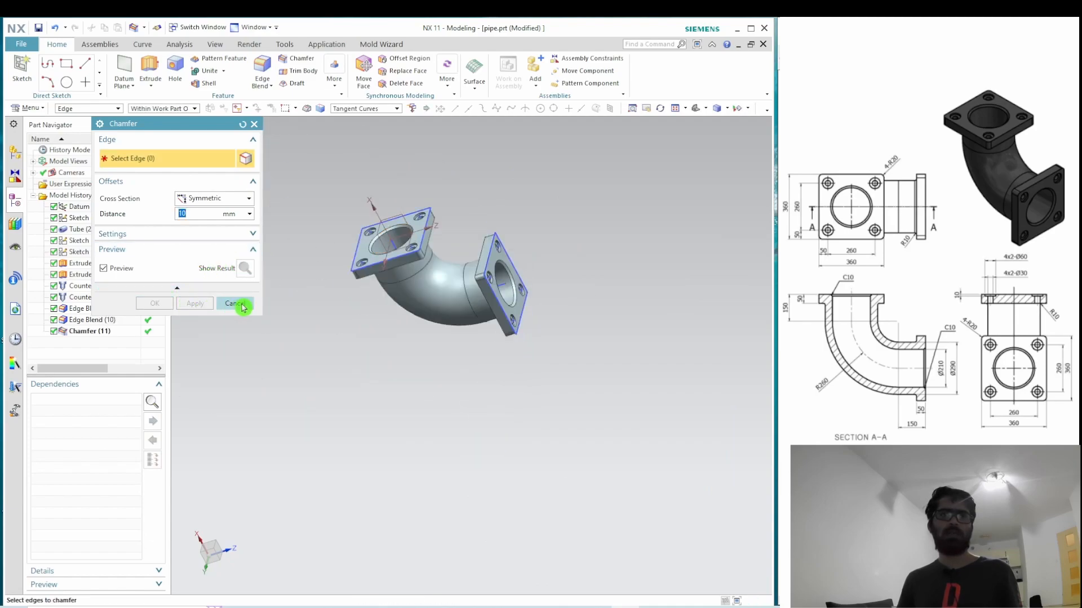
{"action": "left_click", "coordinate": [233, 304]}
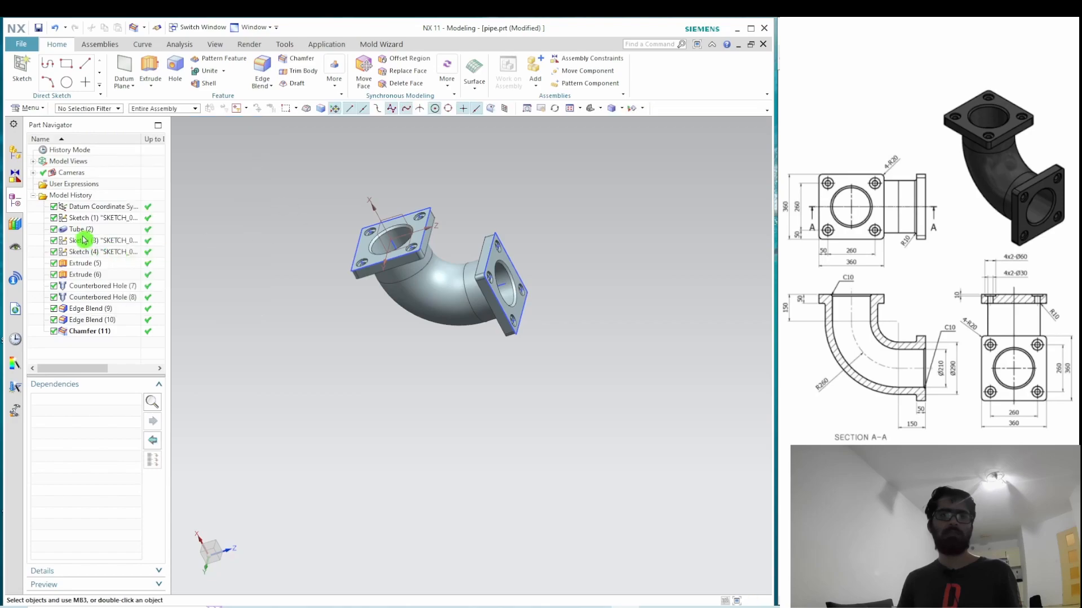
- Hide the datum coordinate system and the construction sketches from the Part Navigator
{"action": "right_click", "coordinate": [102, 206]}
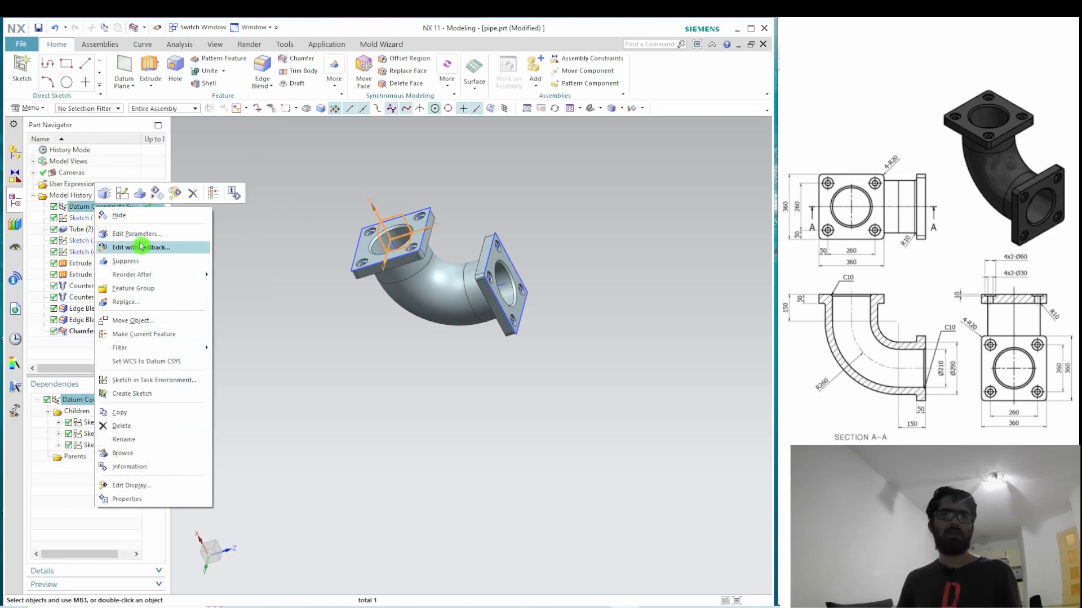
{"action": "left_click", "coordinate": [95, 218]}
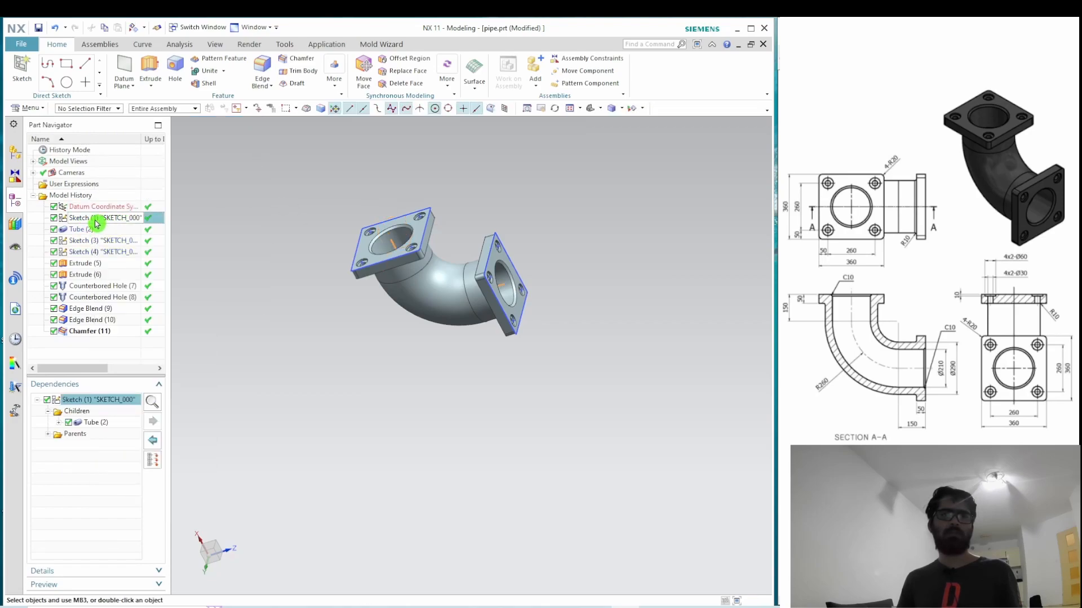
{"action": "left_click", "coordinate": [103, 240]}
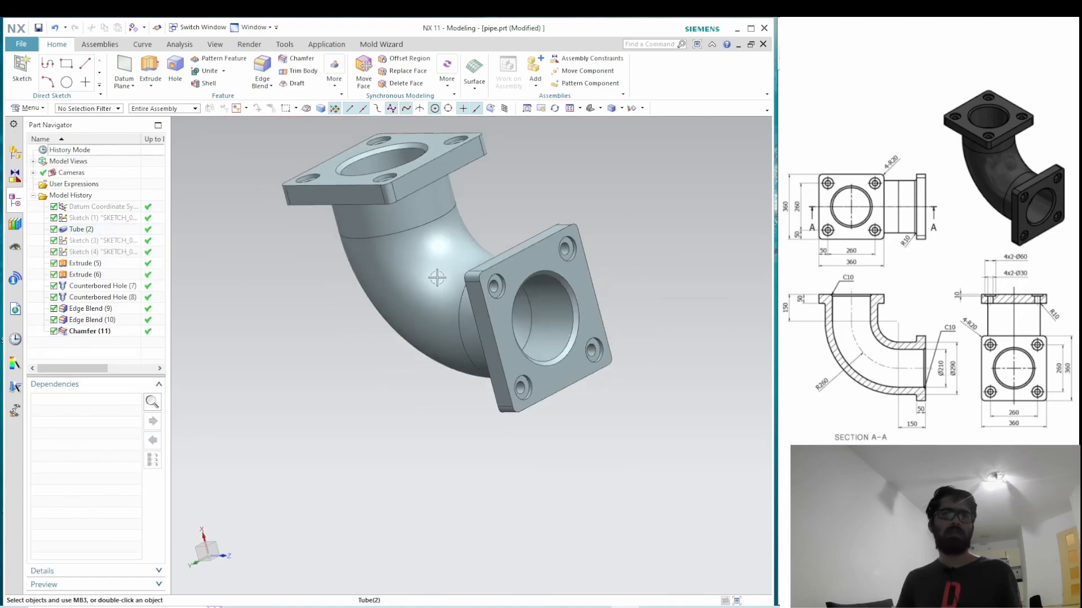
- Orbit and zoom to inspect the finished elbow from a side-on view
{"action": "left_click_drag", "start_coordinate": [437, 277], "coordinate": [481, 272]}
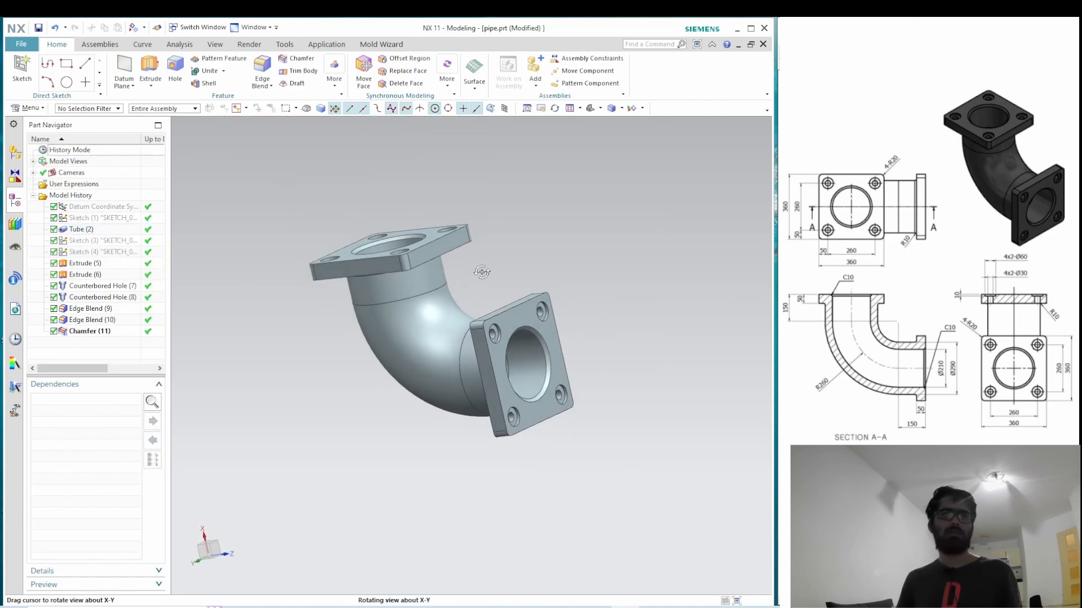
{"action": "left_click_drag", "start_coordinate": [484, 271], "coordinate": [511, 268]}
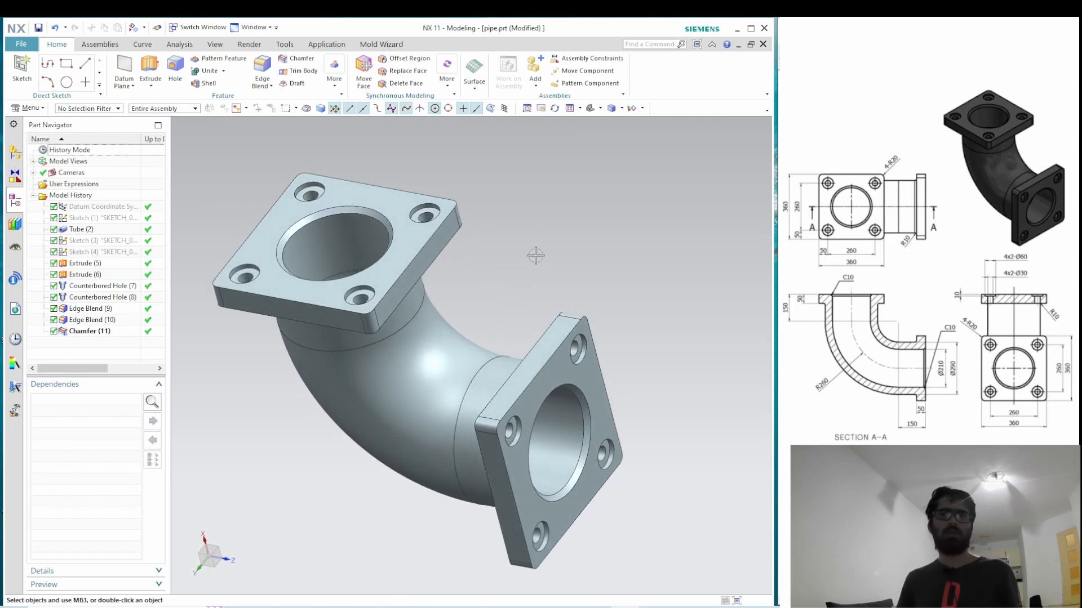
{"action": "left_click_drag", "start_coordinate": [536, 256], "coordinate": [518, 274]}
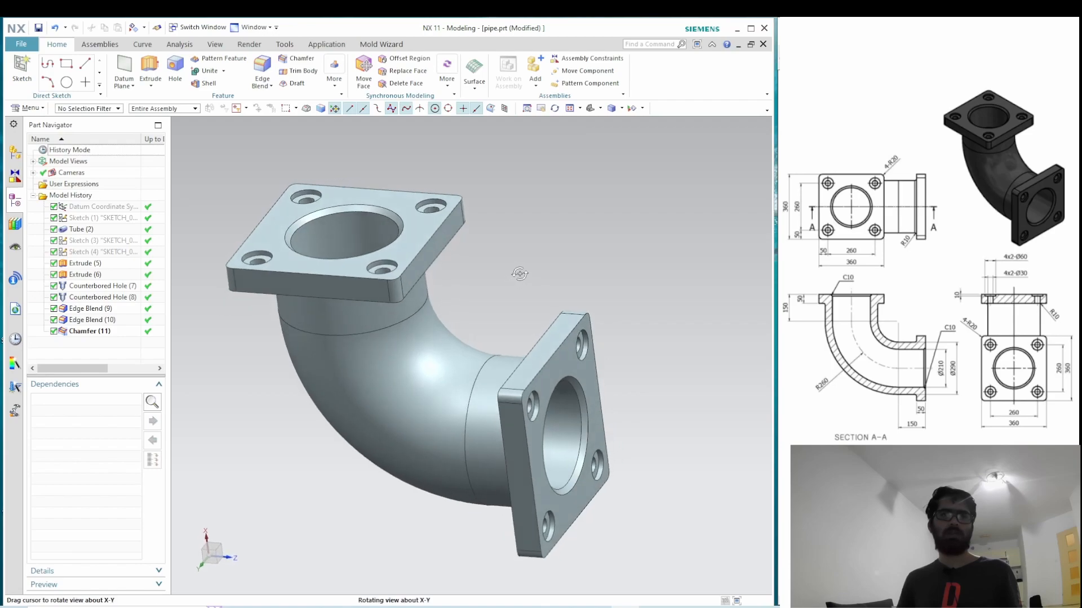
{"action": "left_click_drag", "start_coordinate": [519, 273], "coordinate": [530, 283]}
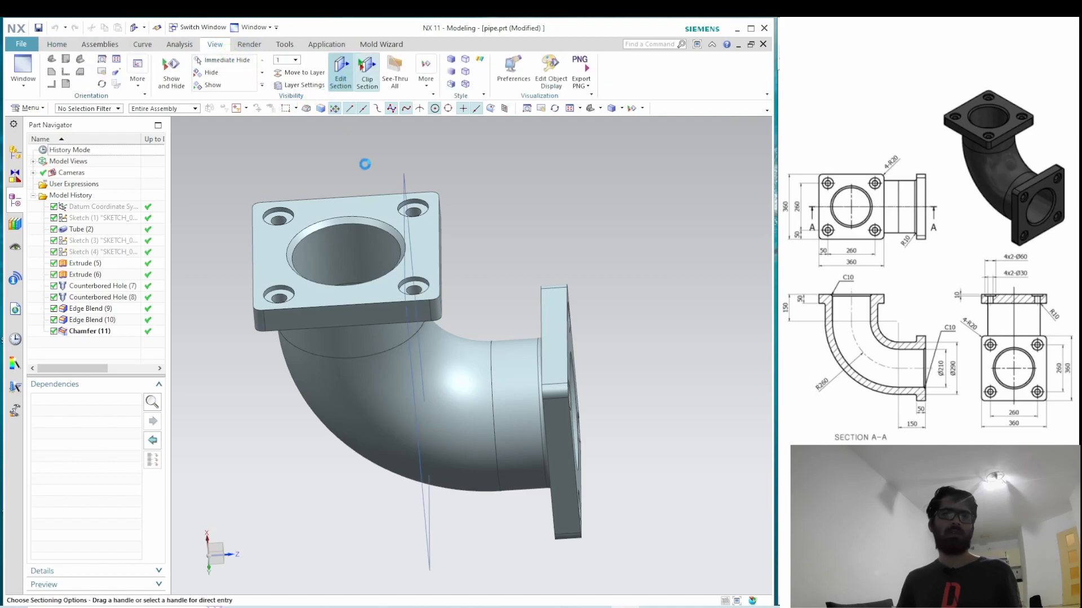
{"action": "left_click", "coordinate": [367, 72]}
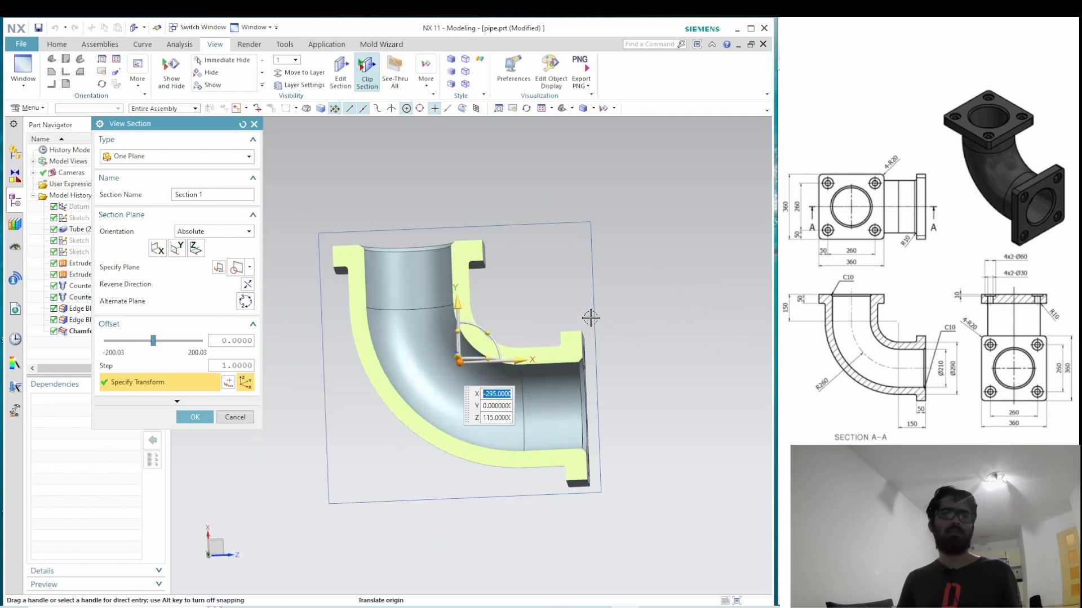
{"action": "mouse_move", "coordinate": [627, 352]}
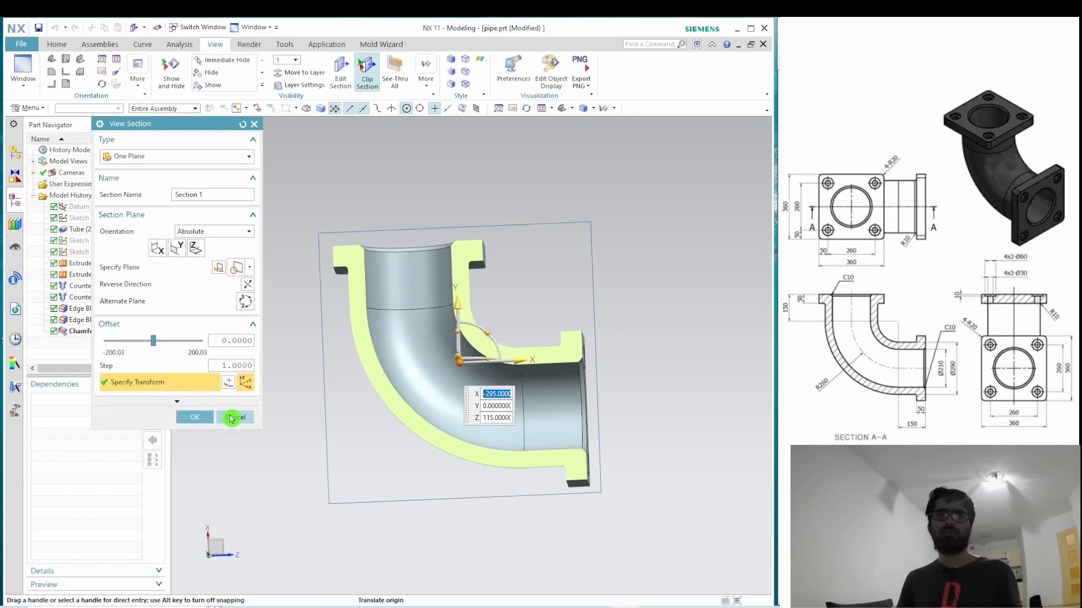
{"action": "left_click", "coordinate": [234, 417]}
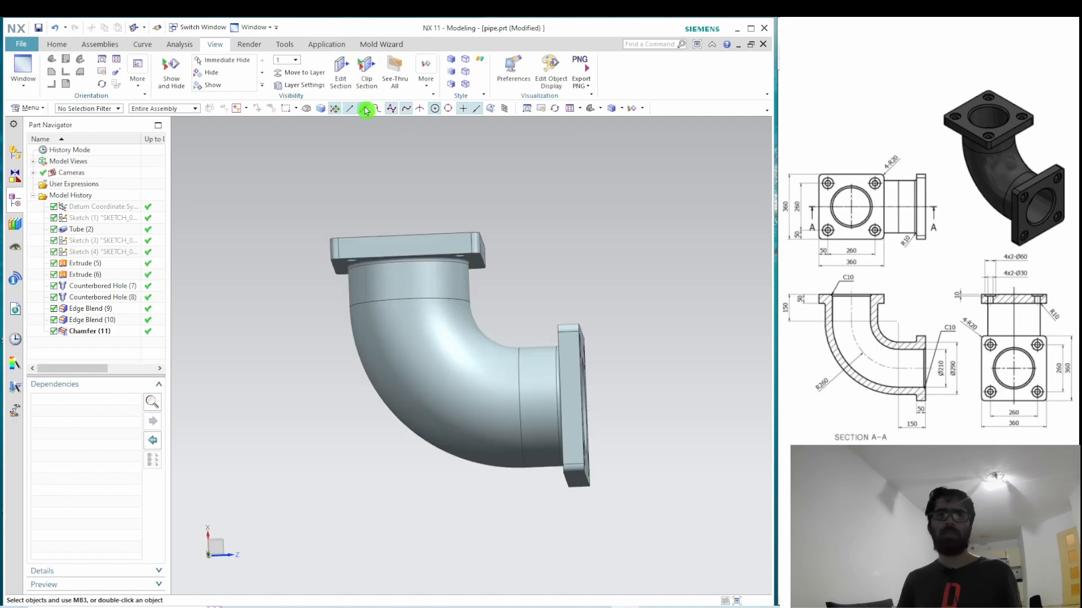